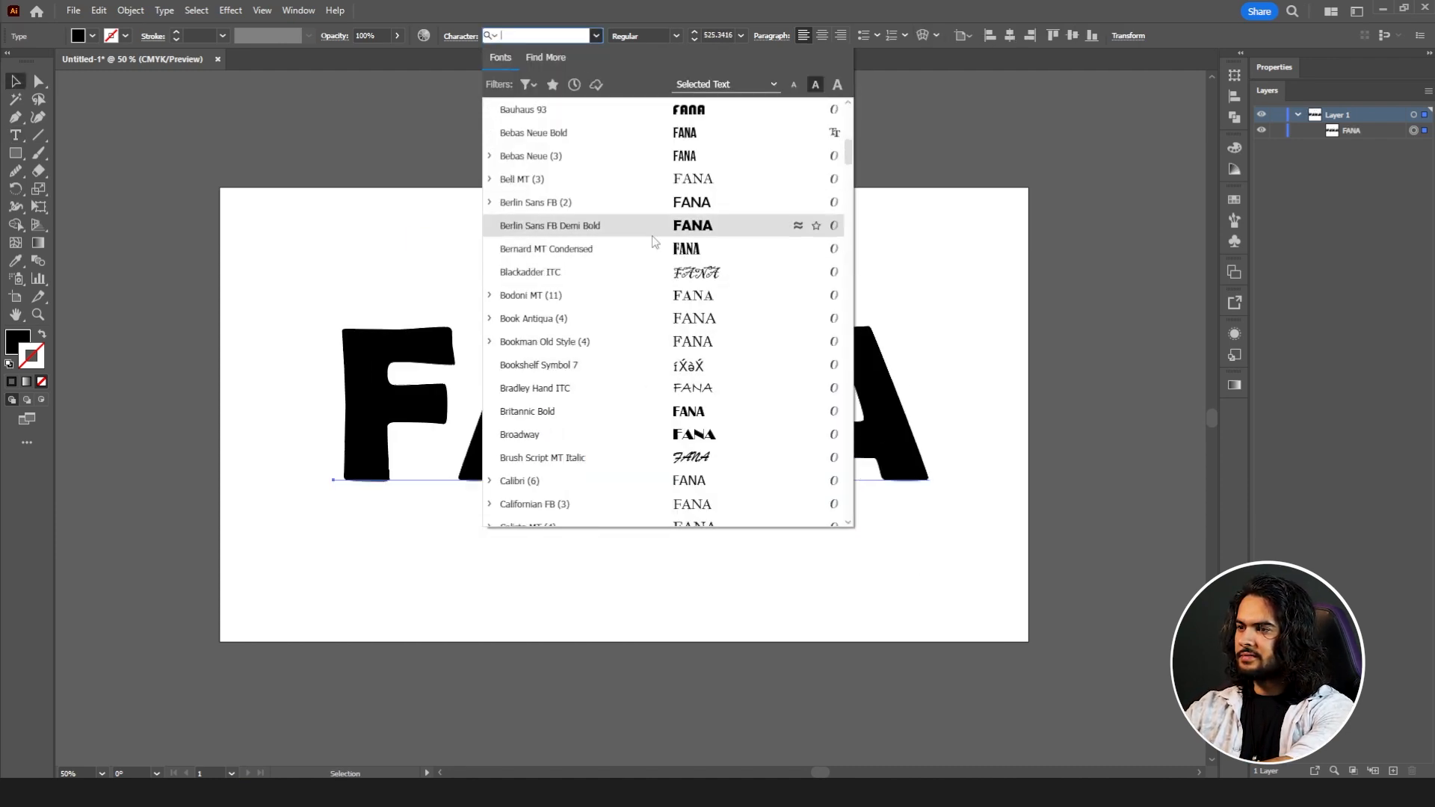
Apply Berlin Sans FB Demi Bold to FANA and set a red stroke for the looping line.
left_click(550, 226)
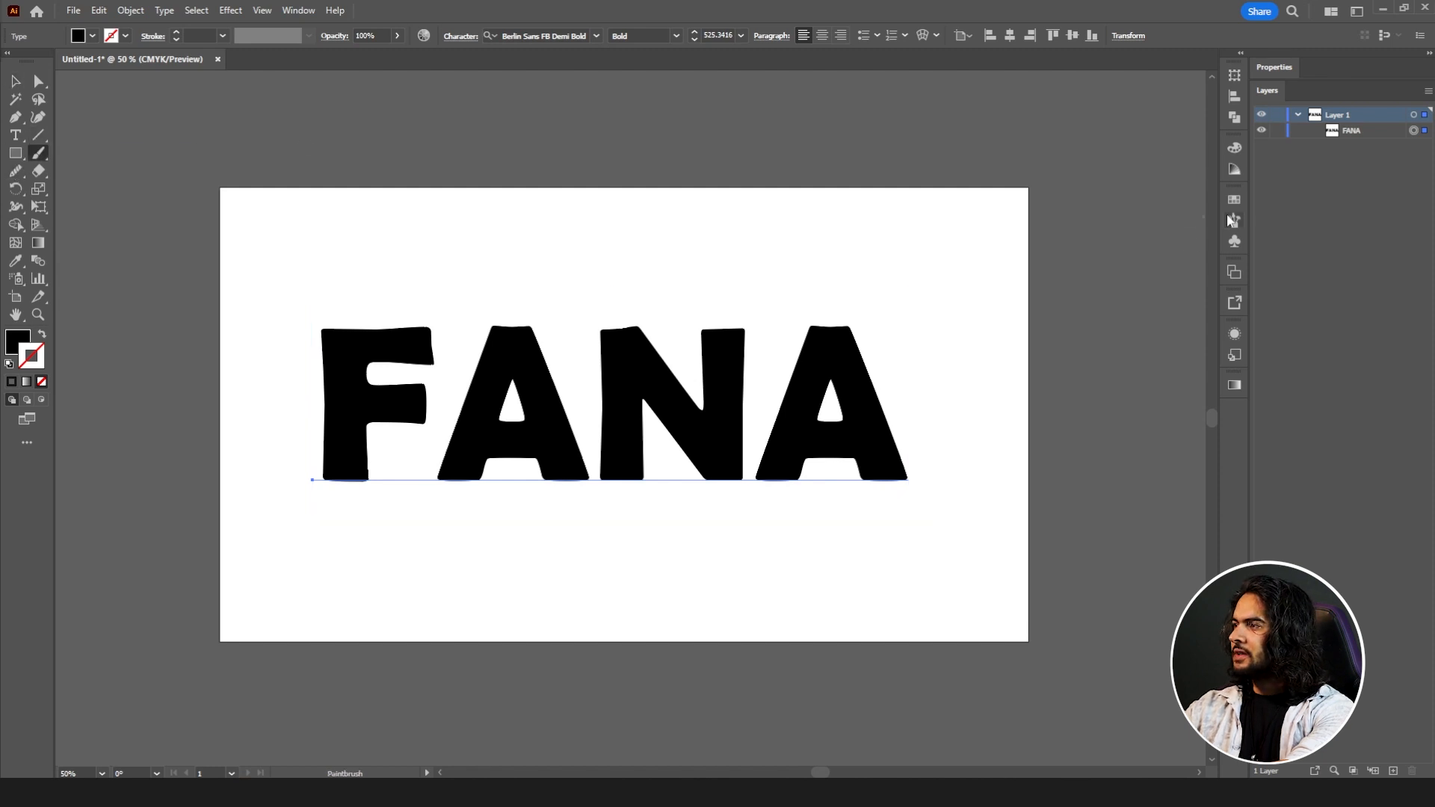
left_click(1233, 220)
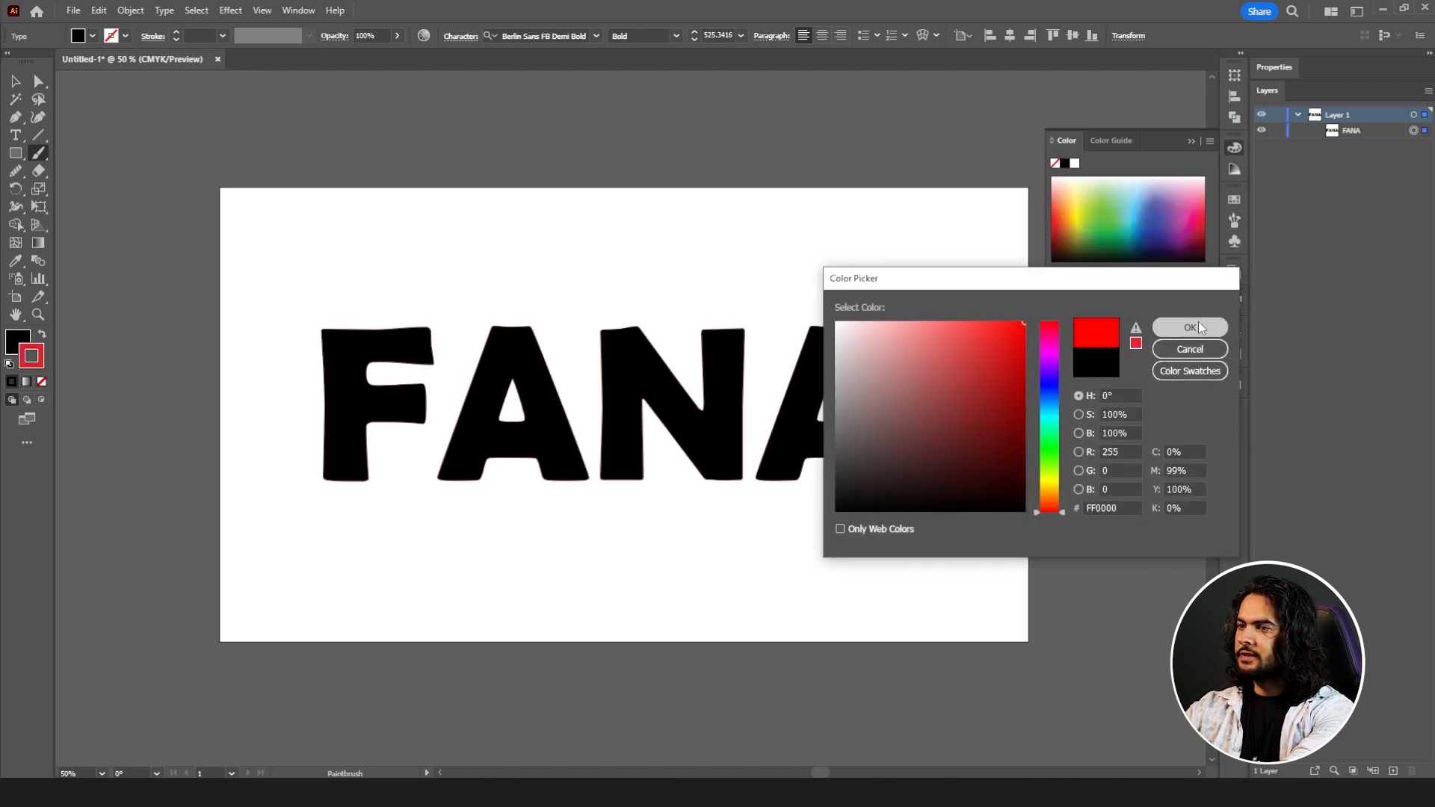
left_click(1189, 327)
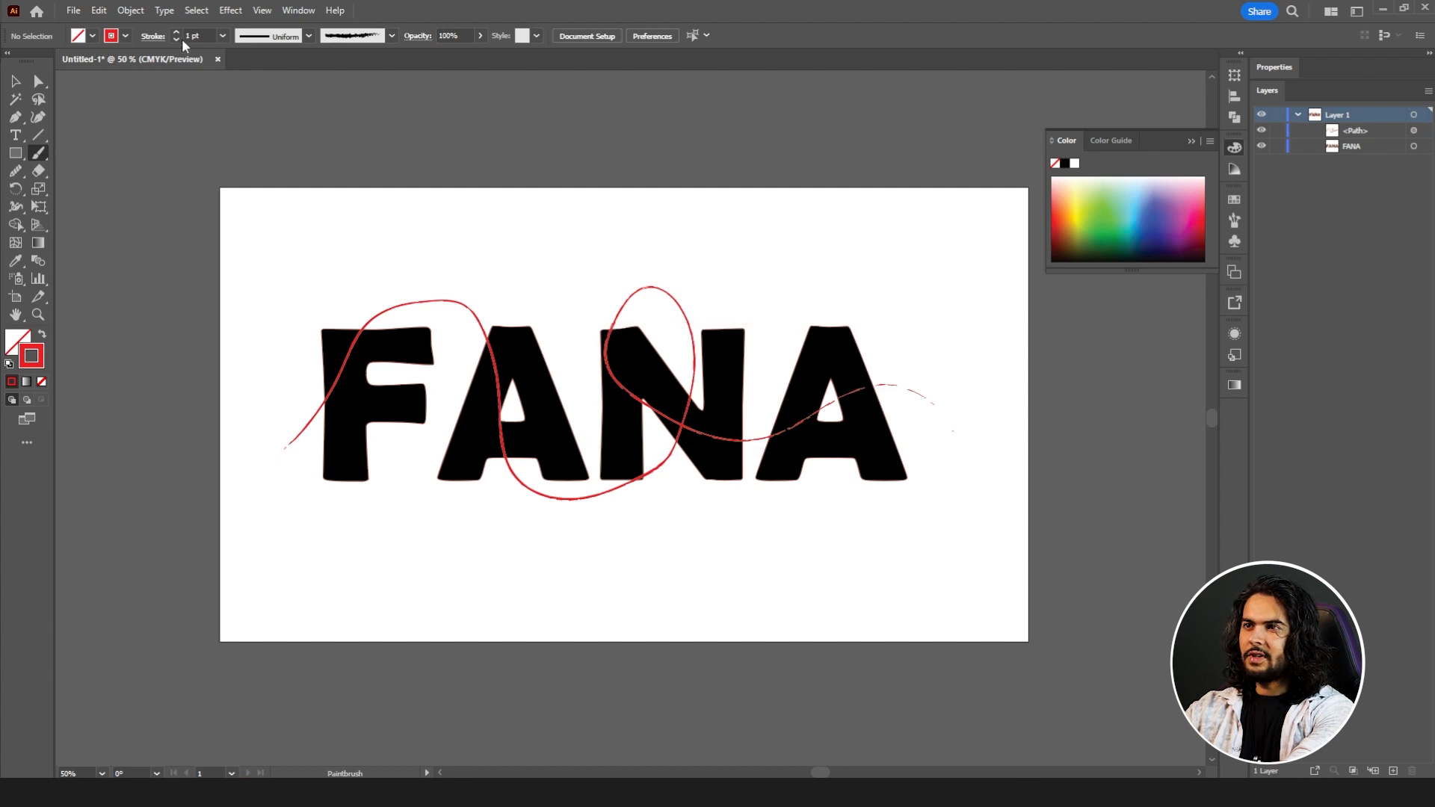
Raise the red line to a 7 pt rough stroke and smooth it with Object > Path > Simplify.
left_click(15, 82)
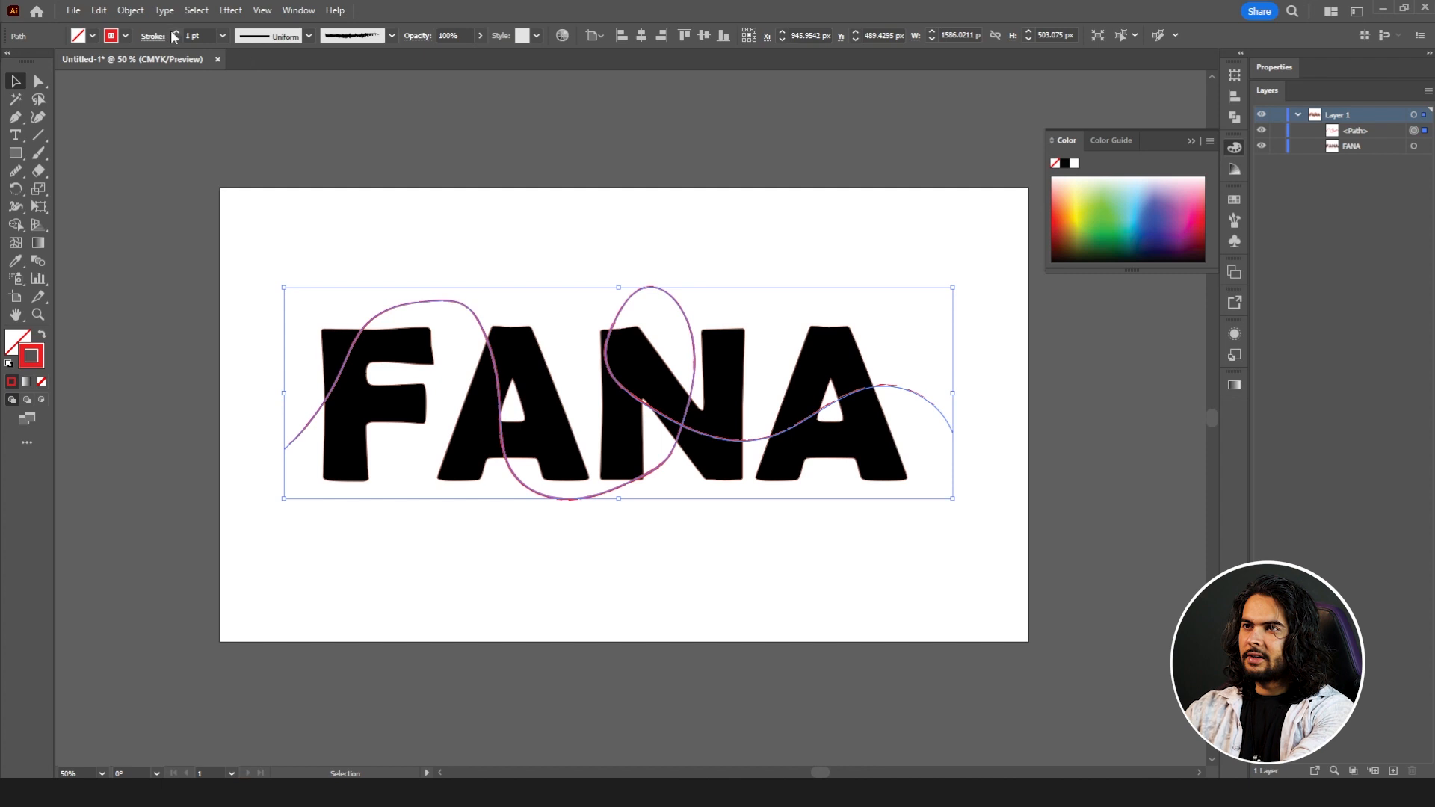
left_click(194, 36)
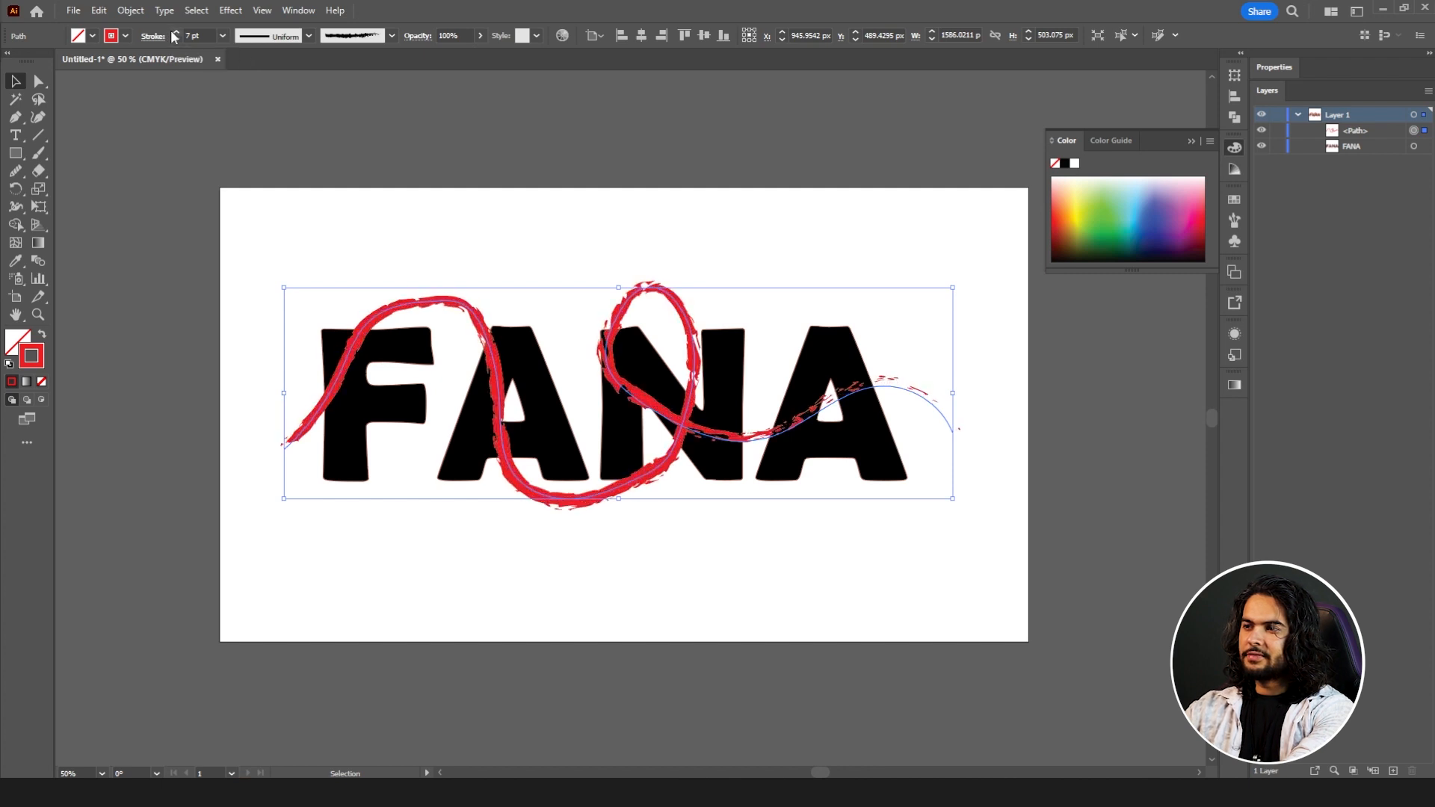
left_click(128, 11)
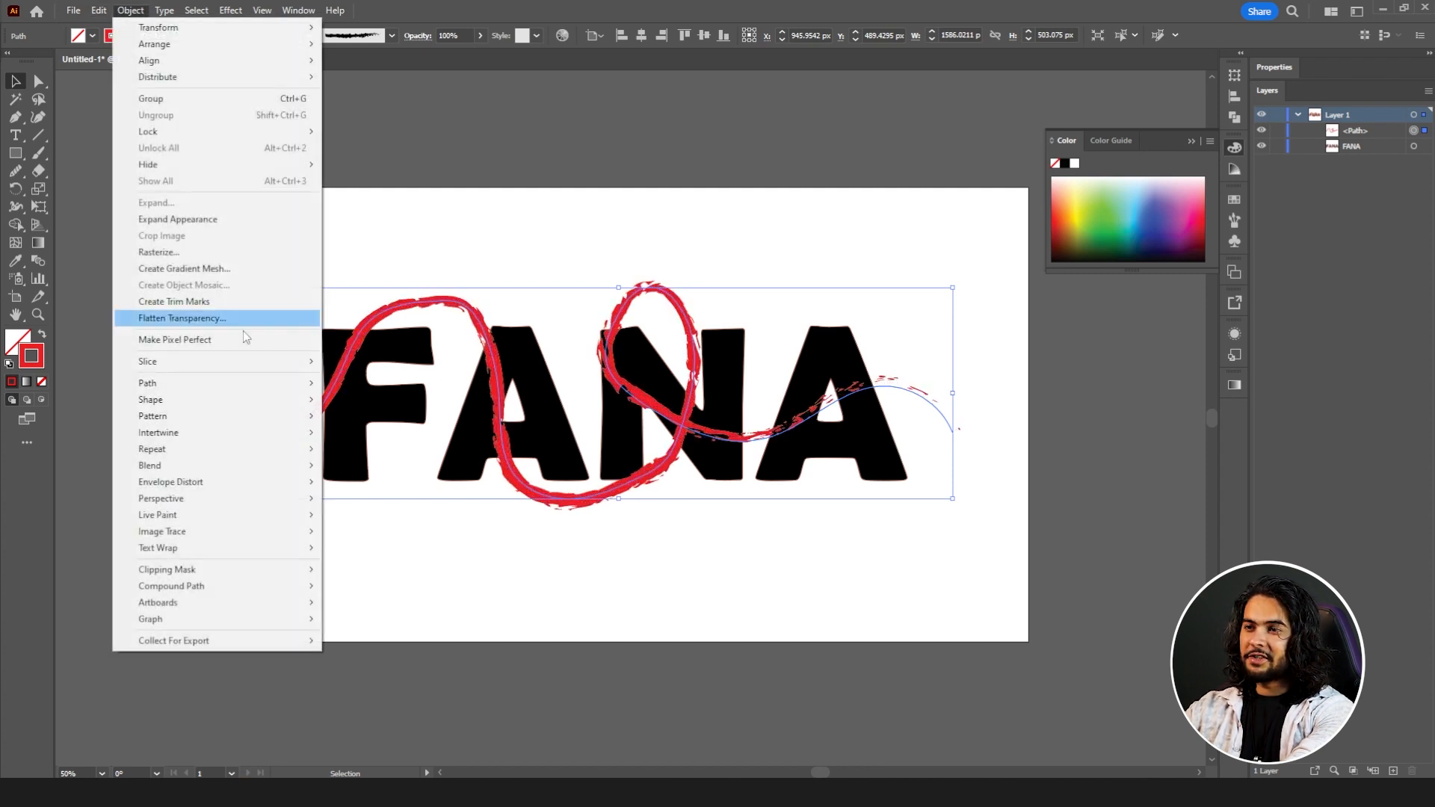
mouse_move(146, 383)
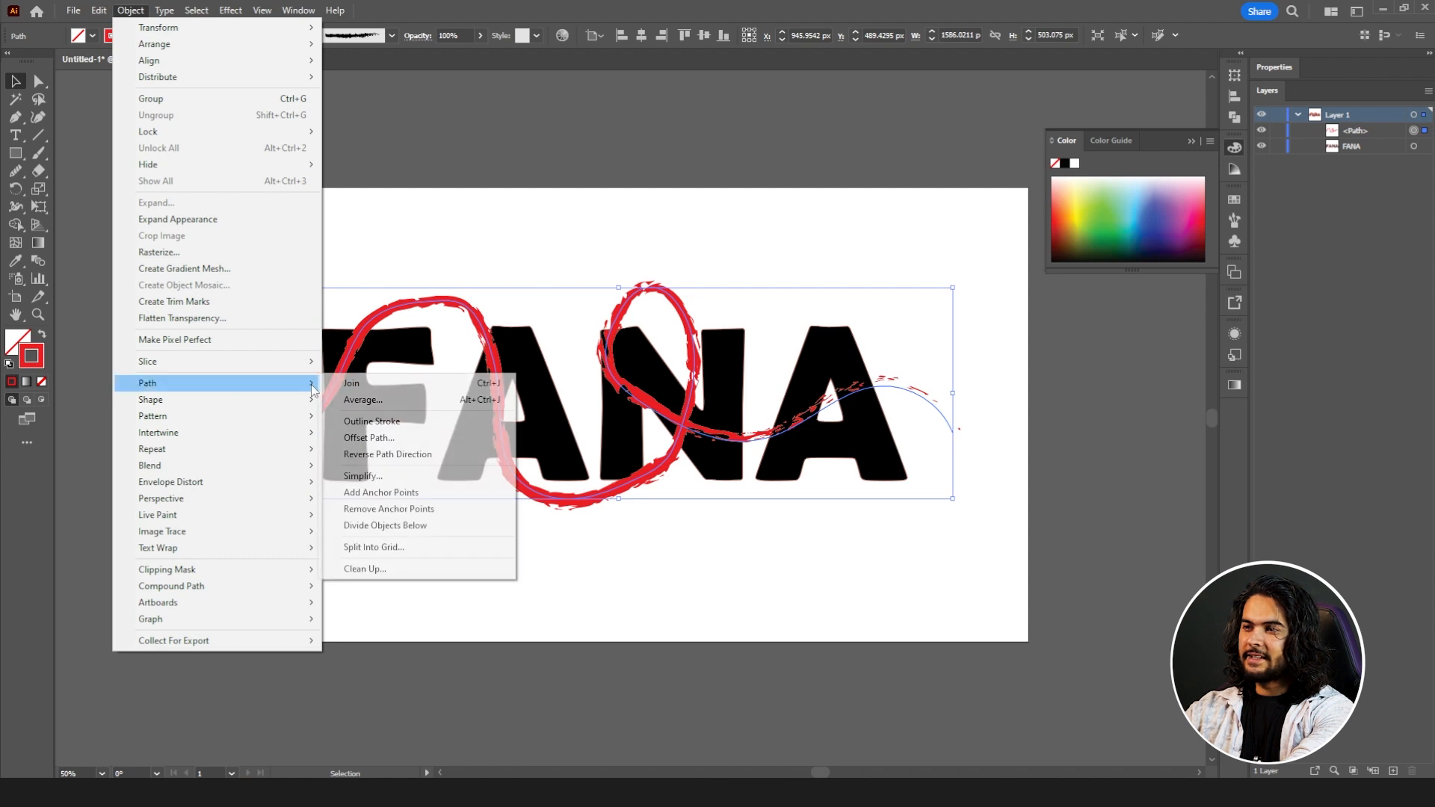
left_click(362, 475)
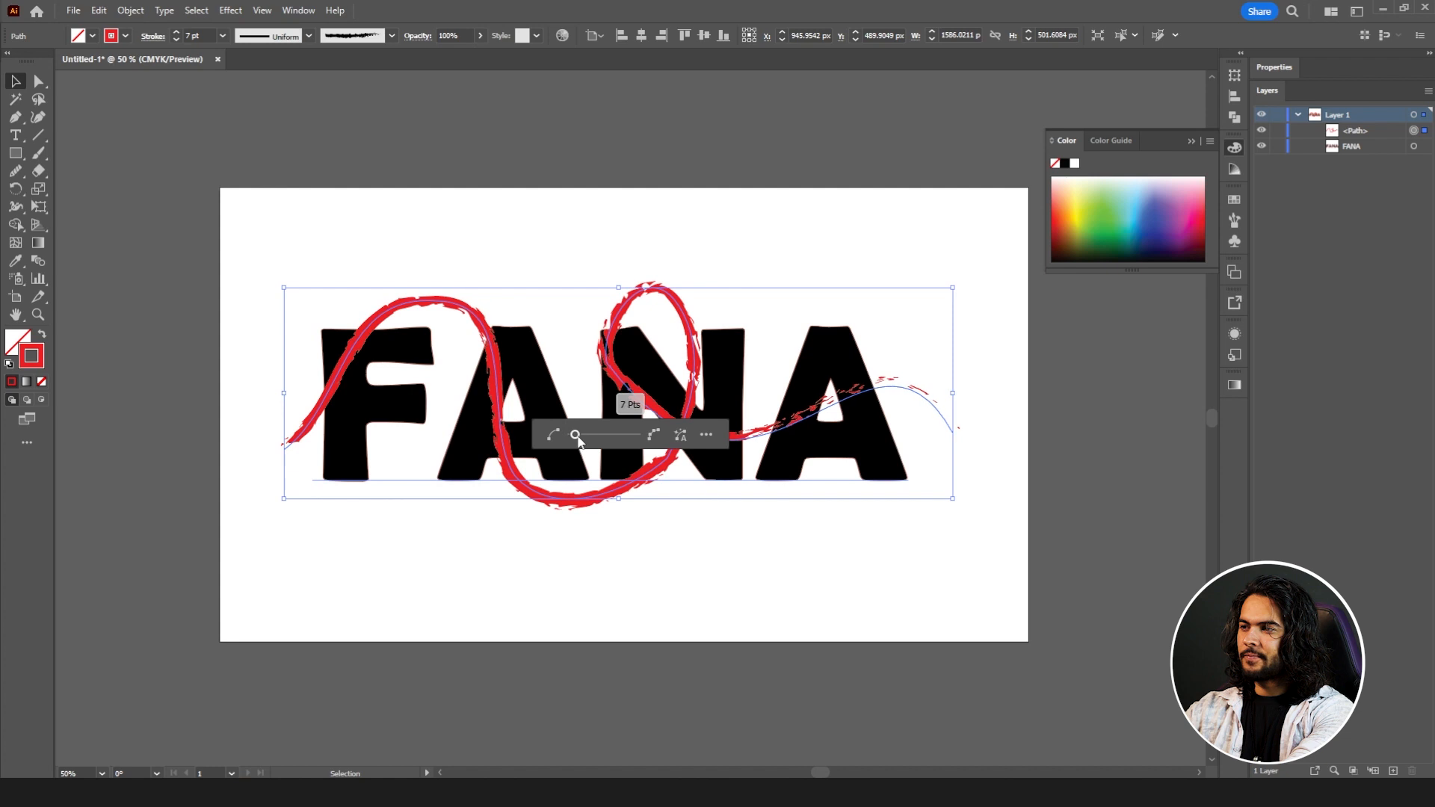
left_click(130, 10)
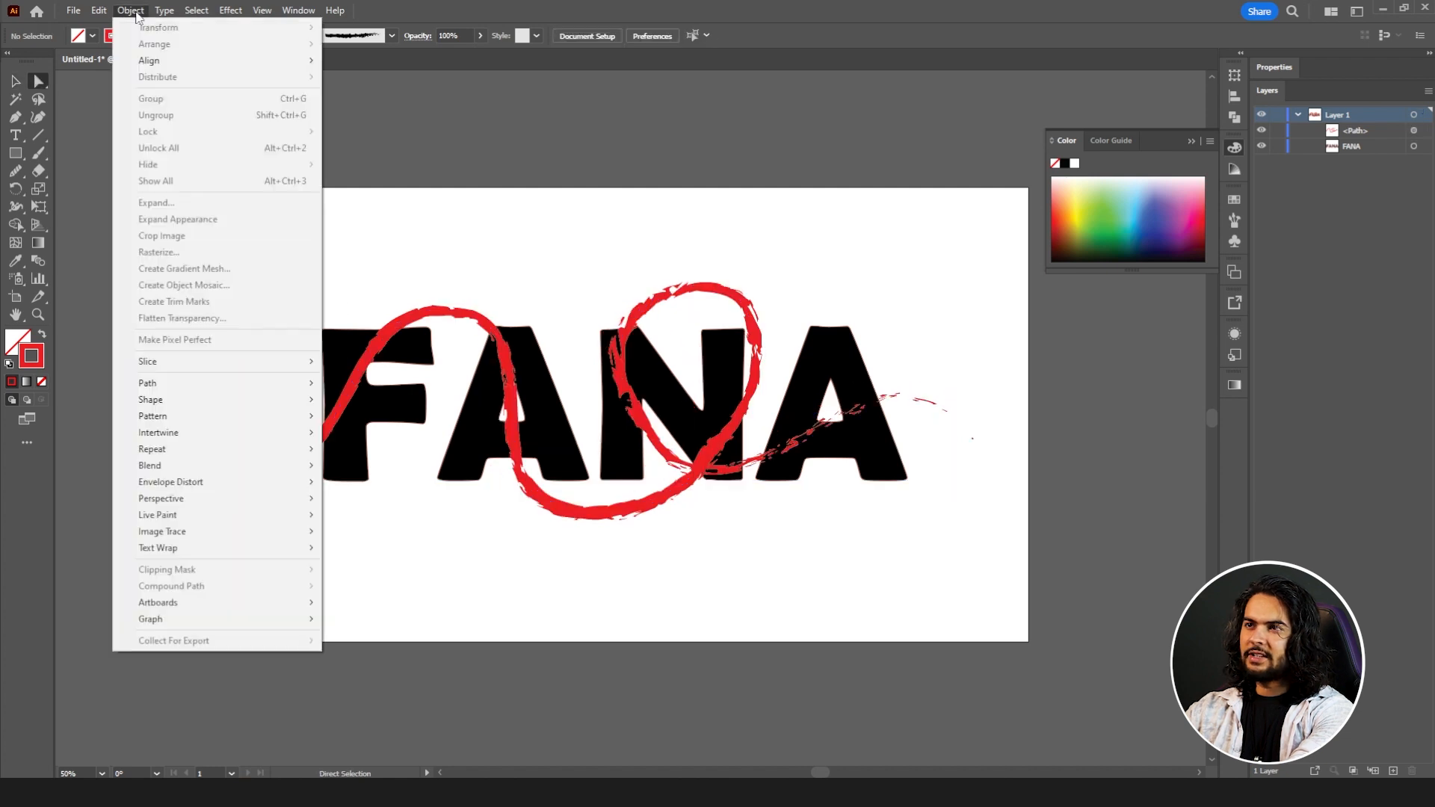
mouse_move(152, 415)
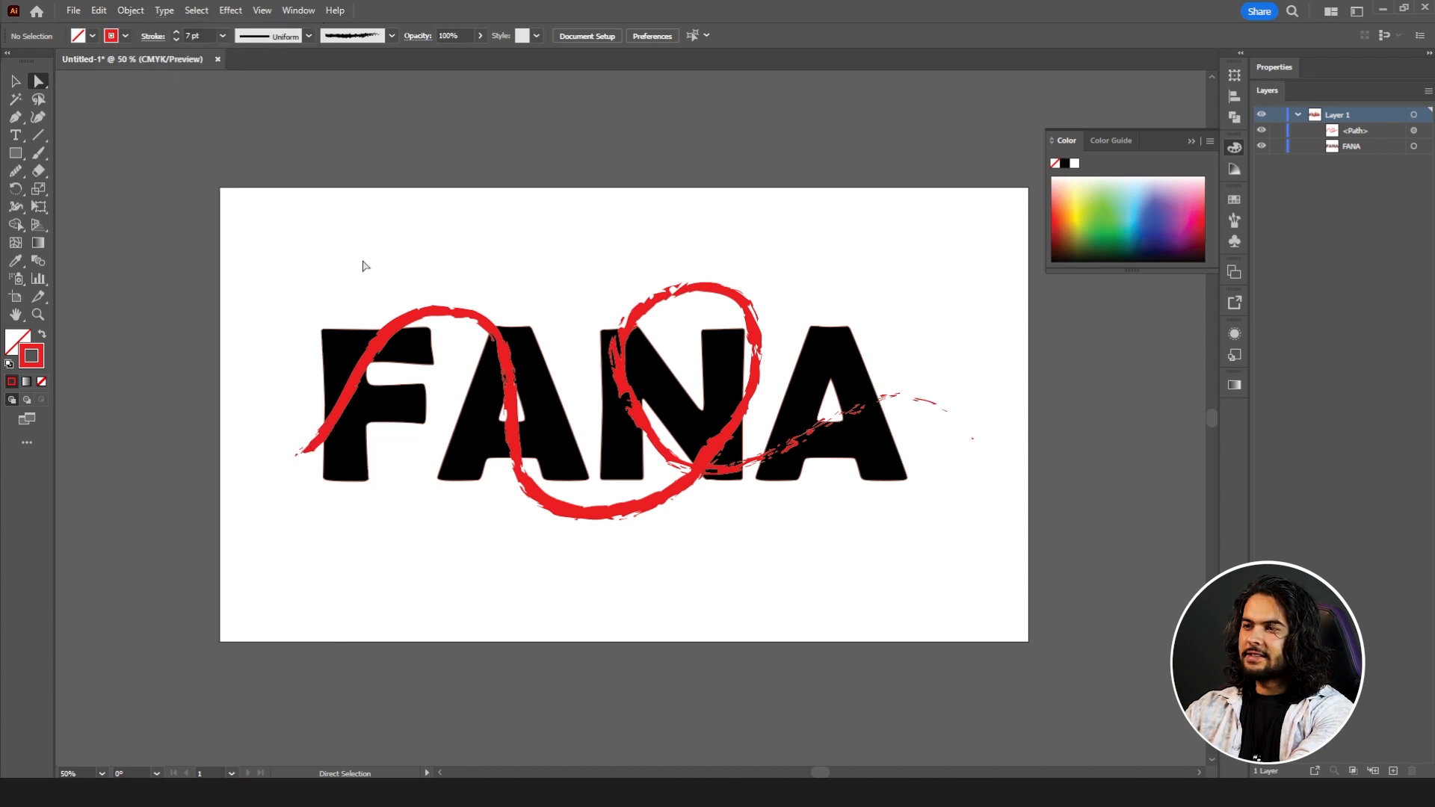
Intertwine the red rope with FANA via Object > Intertwine > Make so it passes over and under letters.
left_click(129, 11)
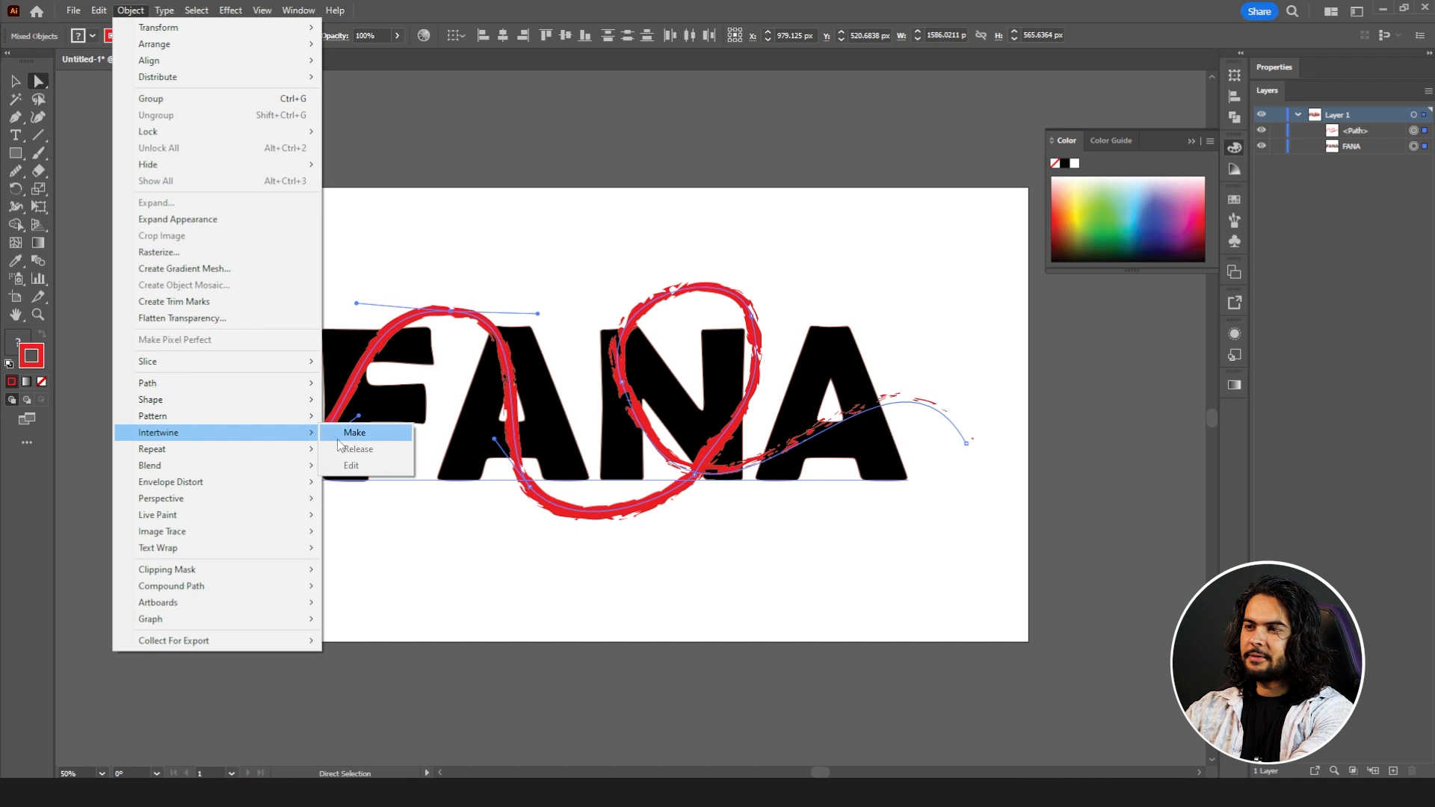
left_click(355, 432)
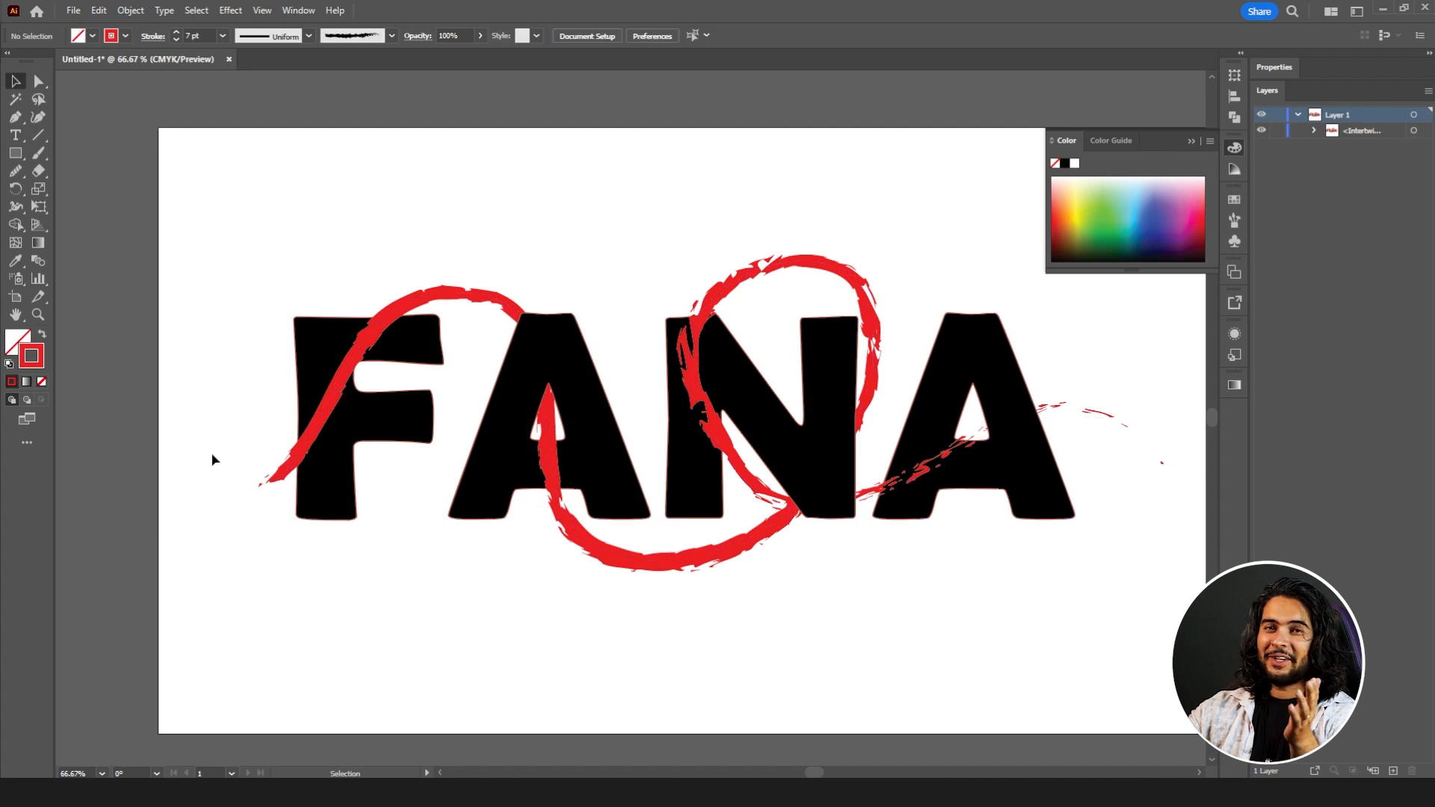
mouse_move(234, 471)
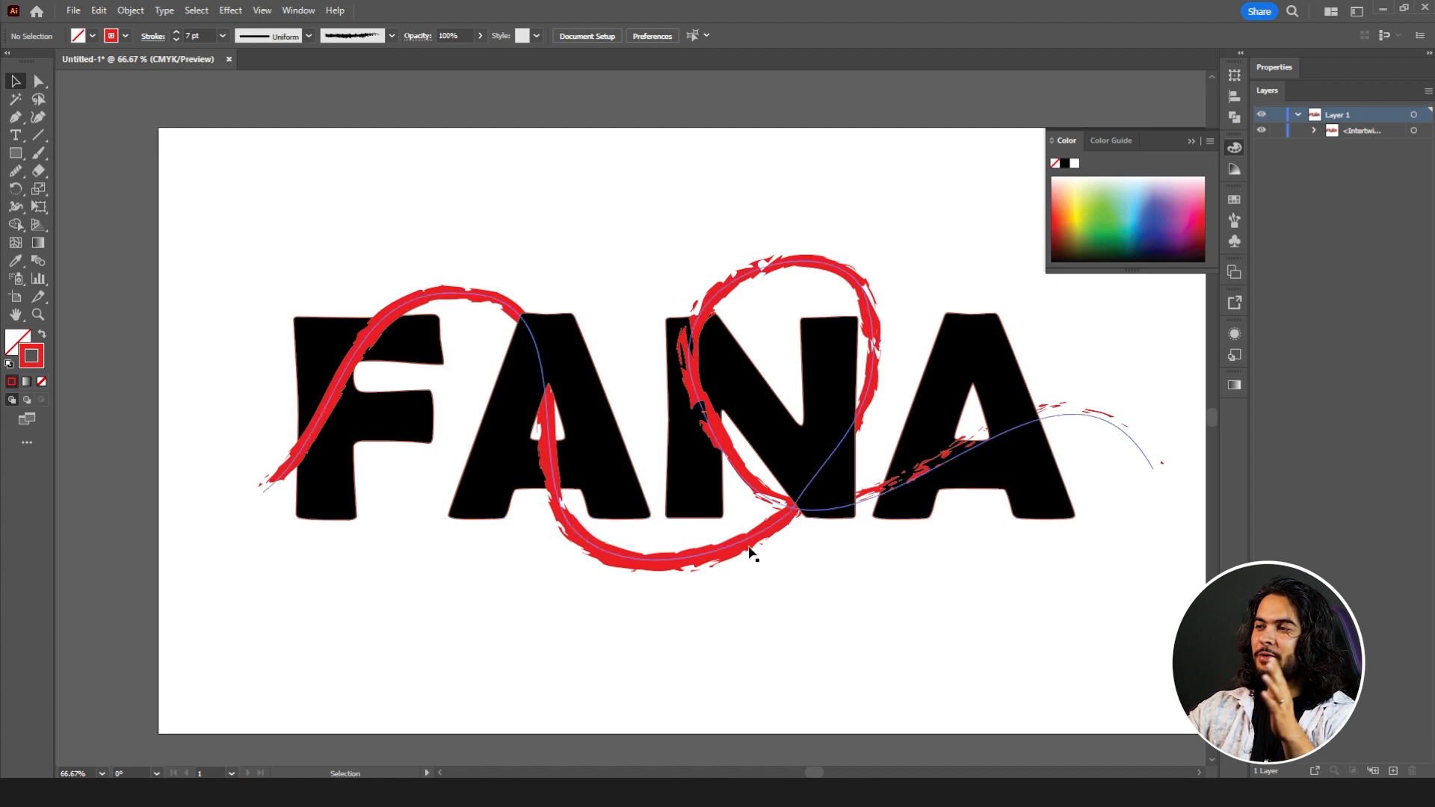
mouse_move(479, 302)
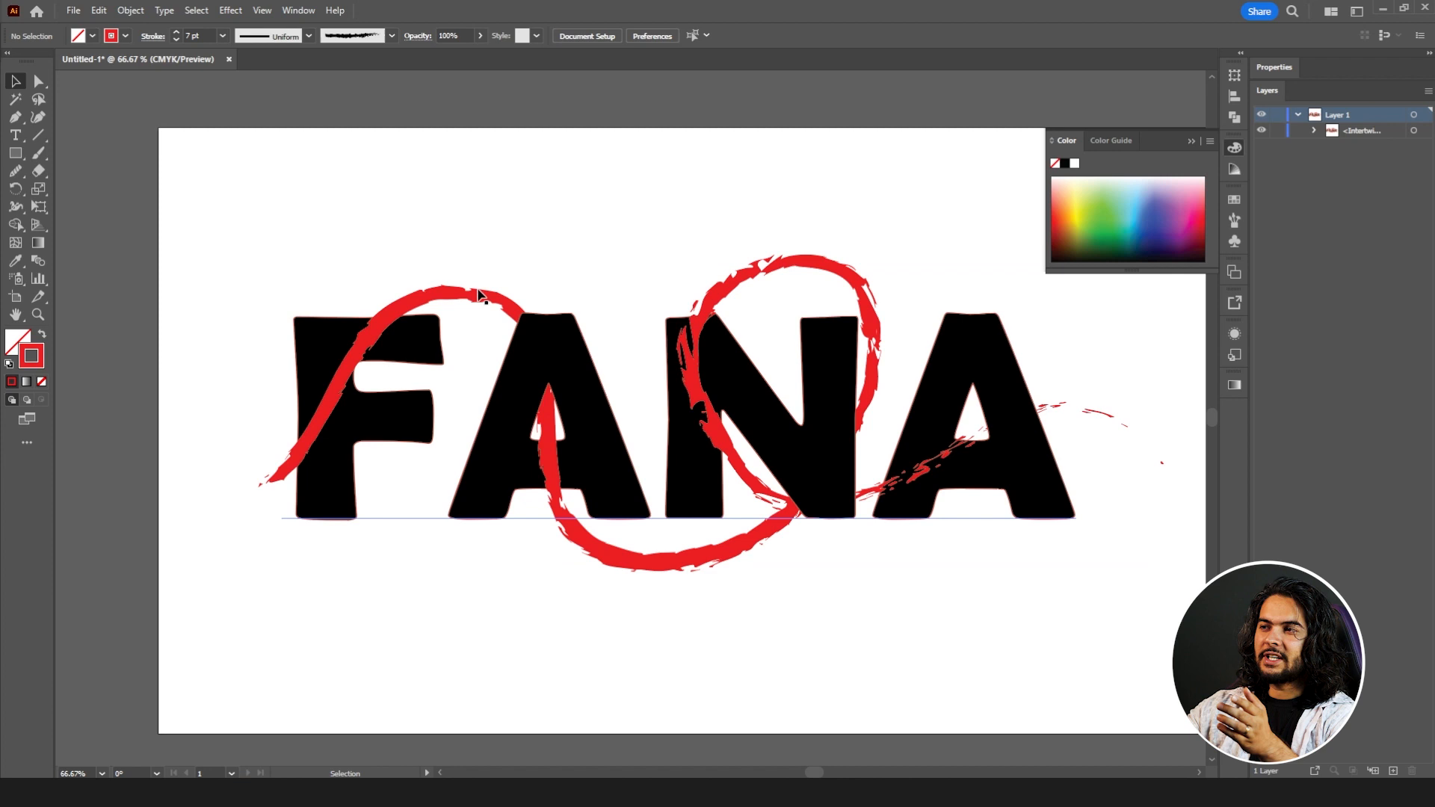
Select the FANA text and get ready to draw rectangles in the blank artboard area.
left_click(128, 10)
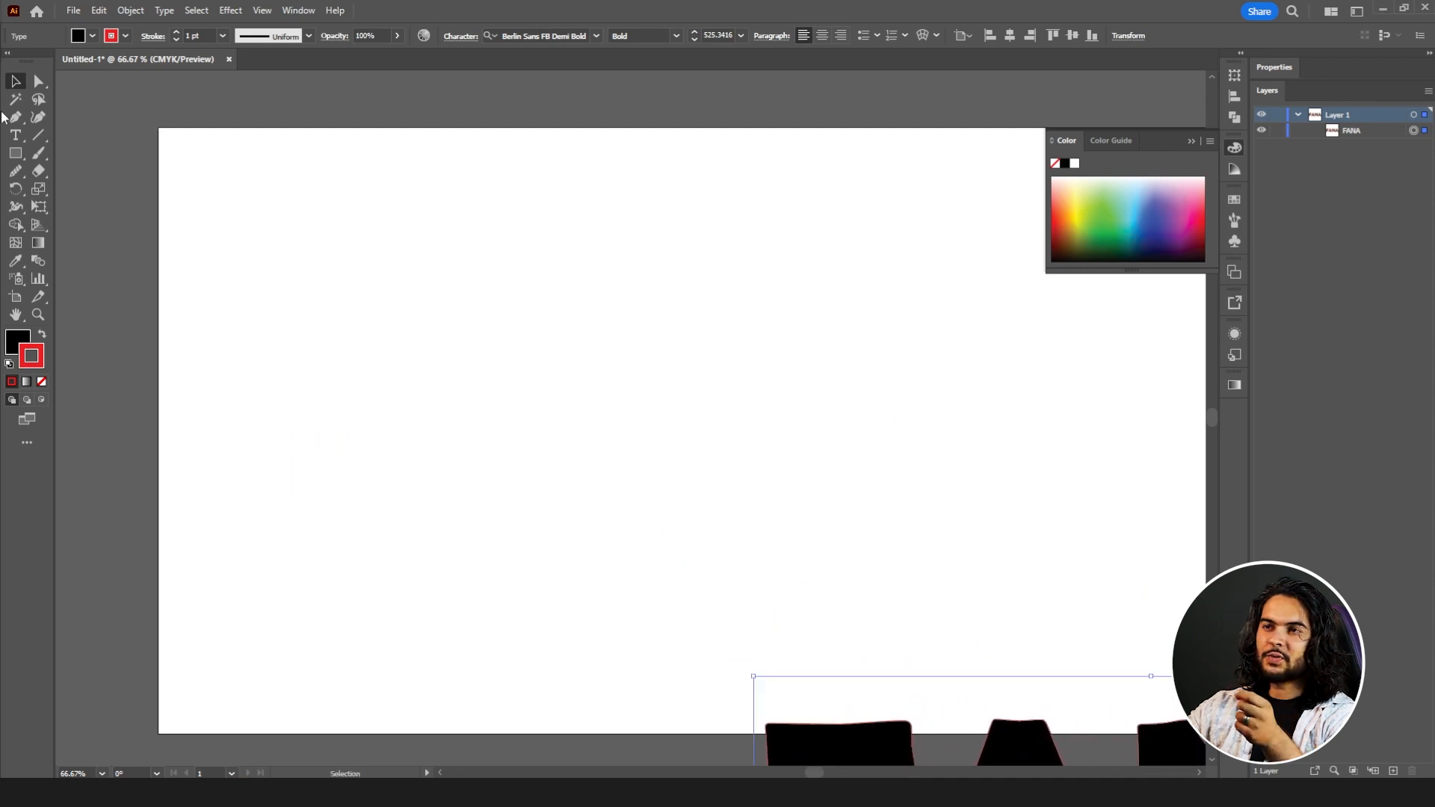
left_click(15, 153)
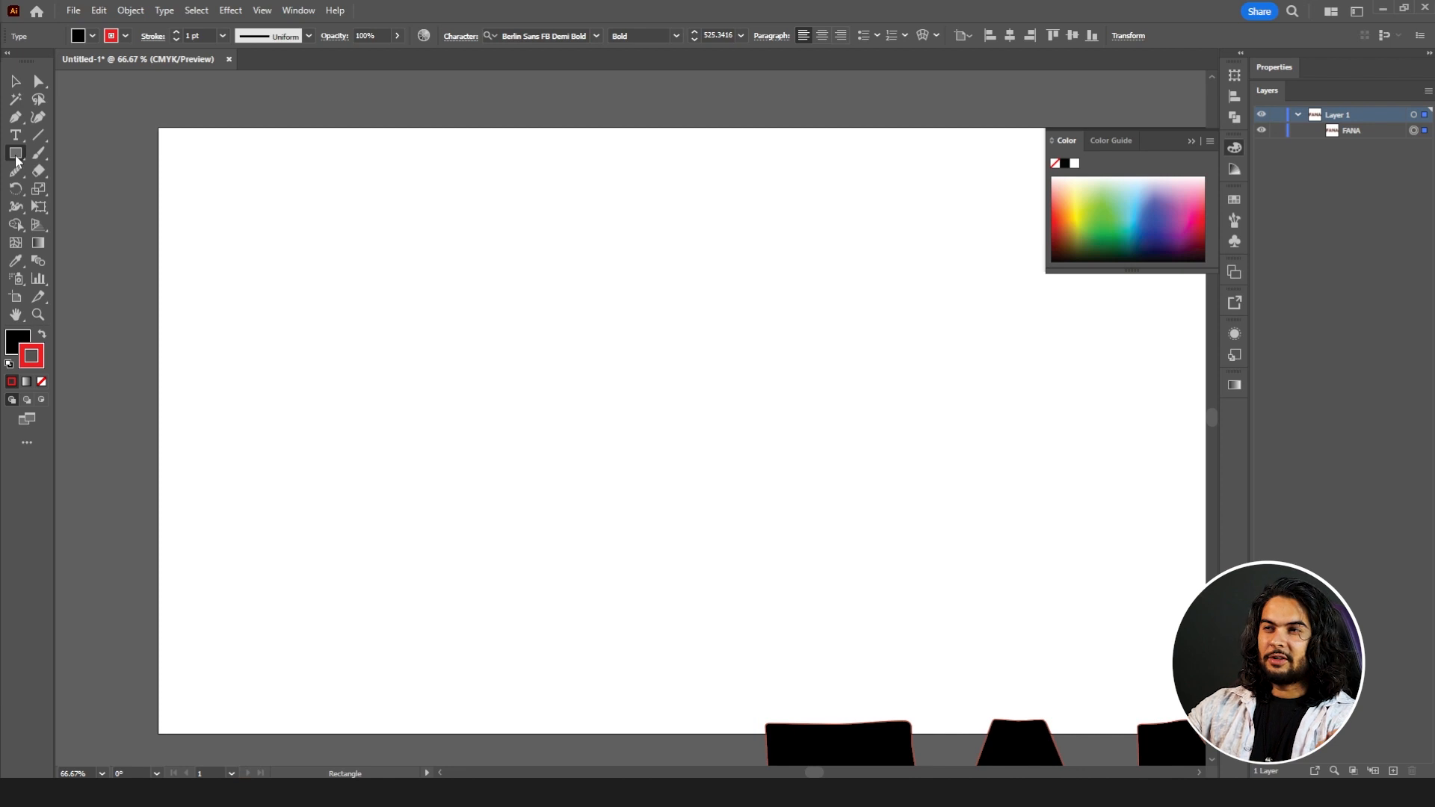
mouse_move(47, 160)
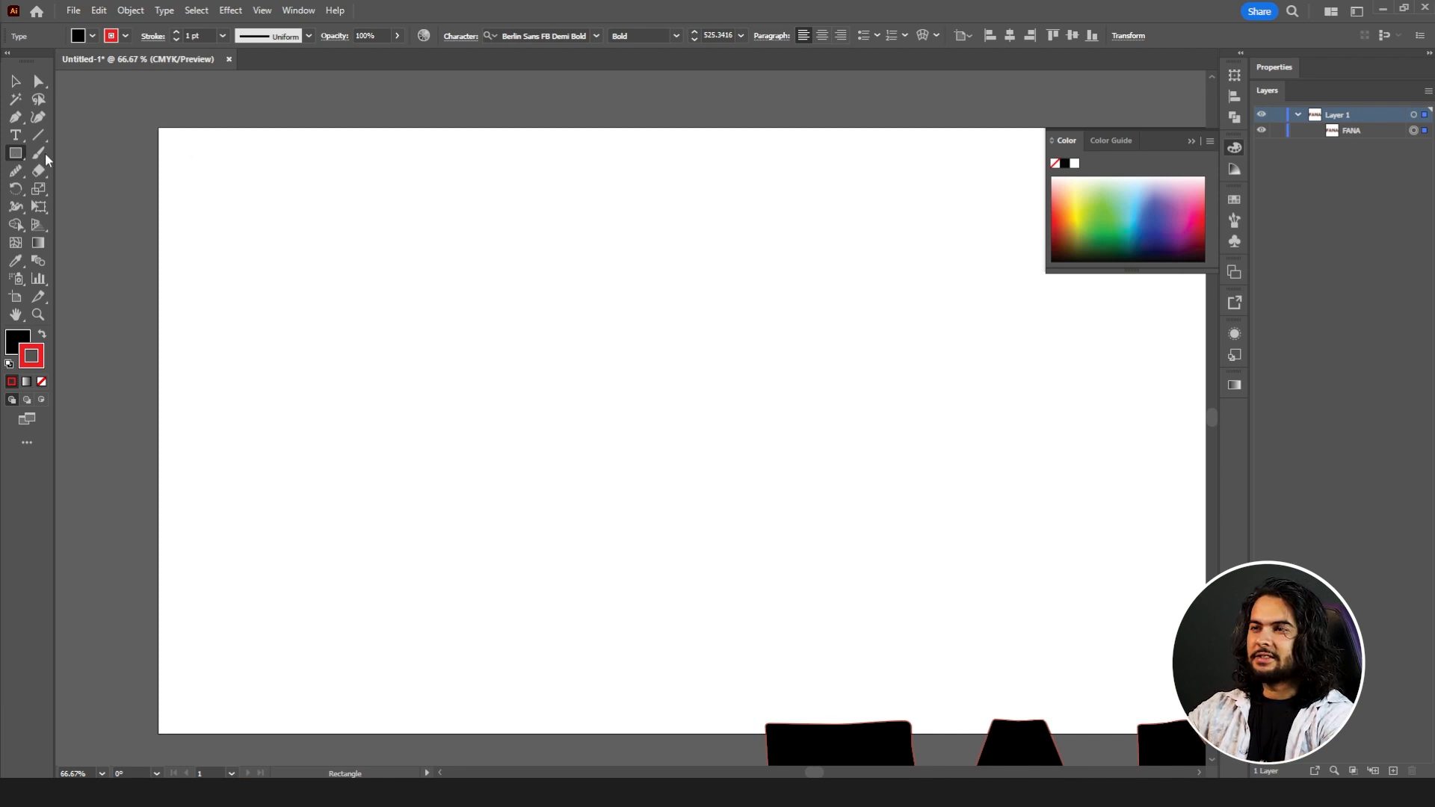
mouse_move(417, 259)
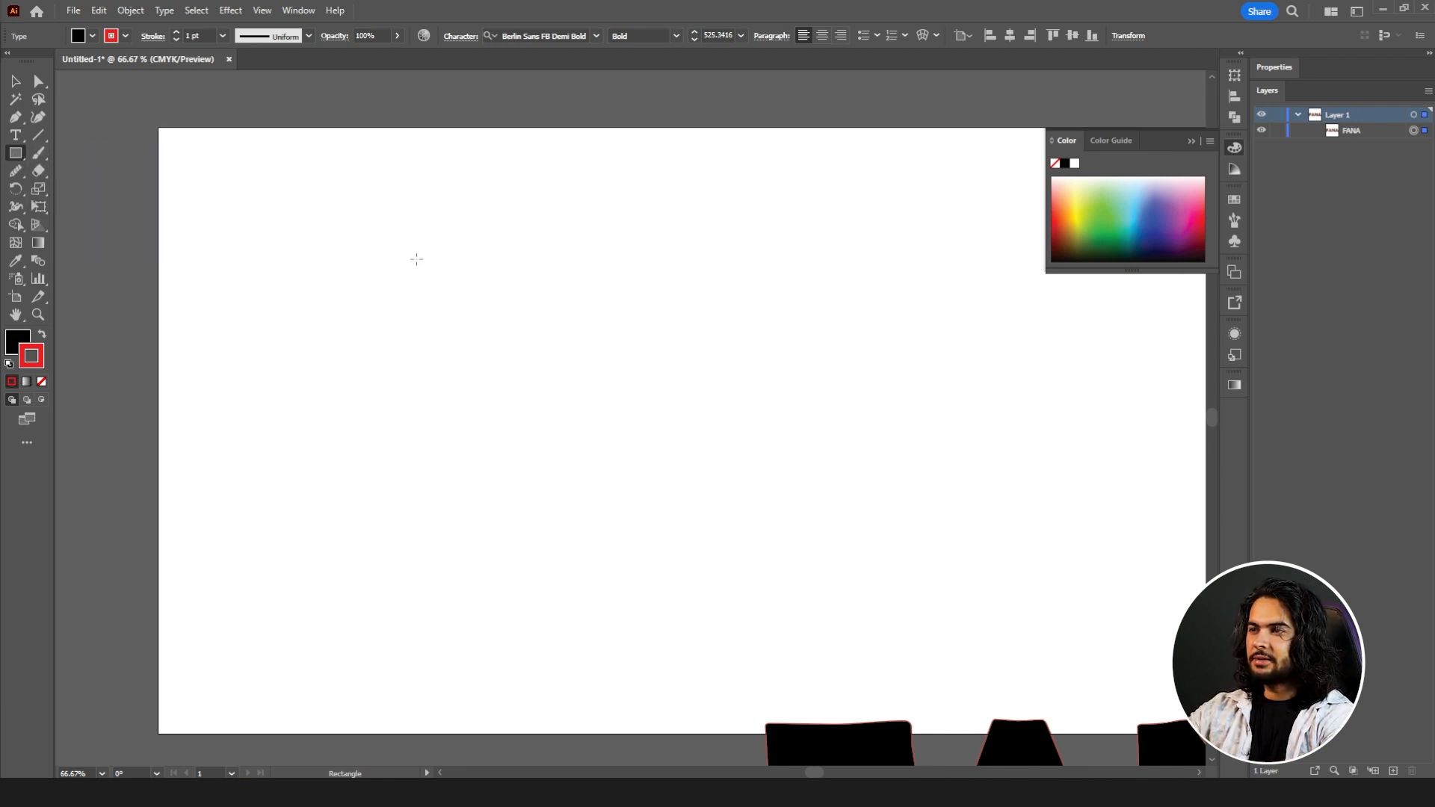
Draw a black rectangle, round it into a leaf, rotate it 45° and swap to outline-only stroke.
left_click_drag(417, 258, 763, 431)
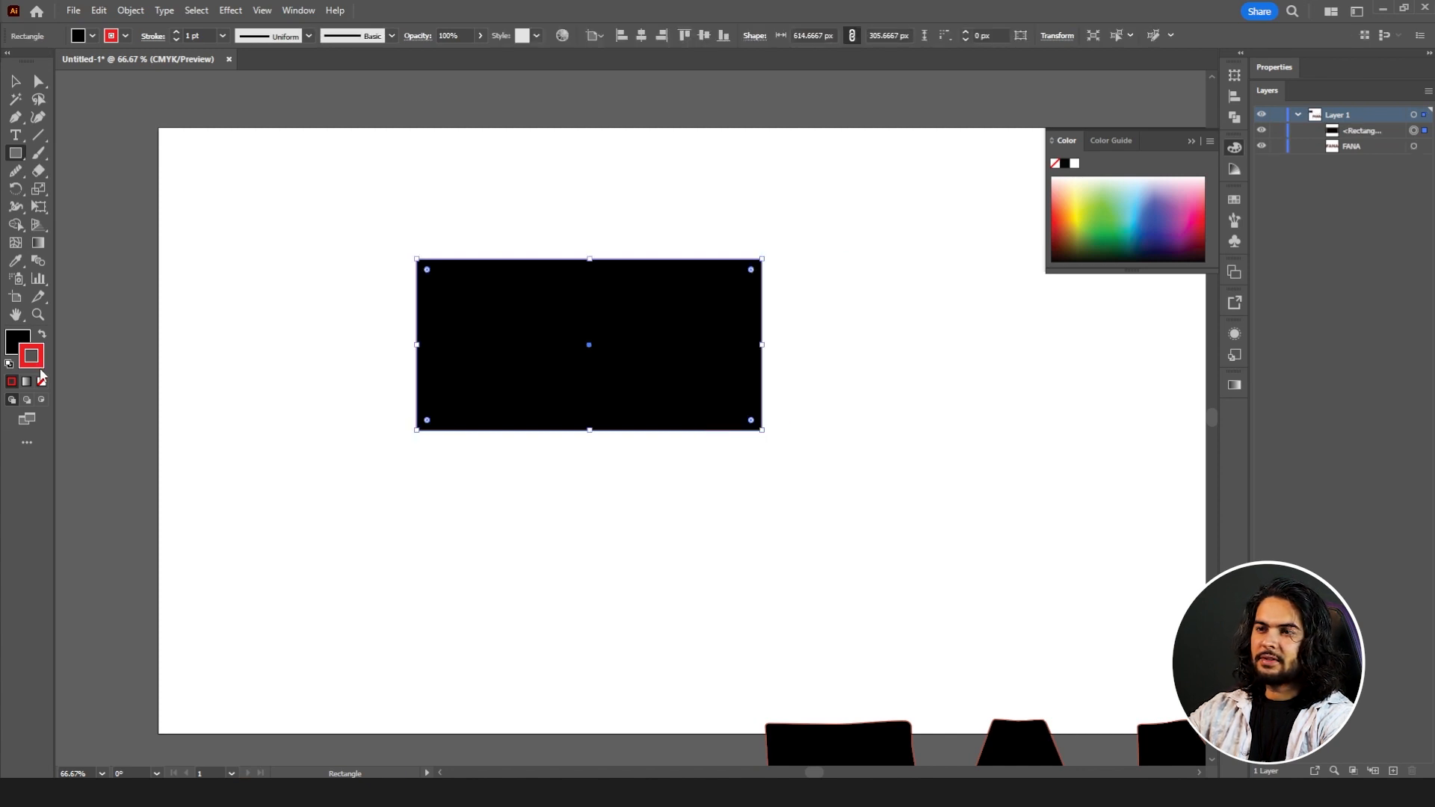
left_click(40, 381)
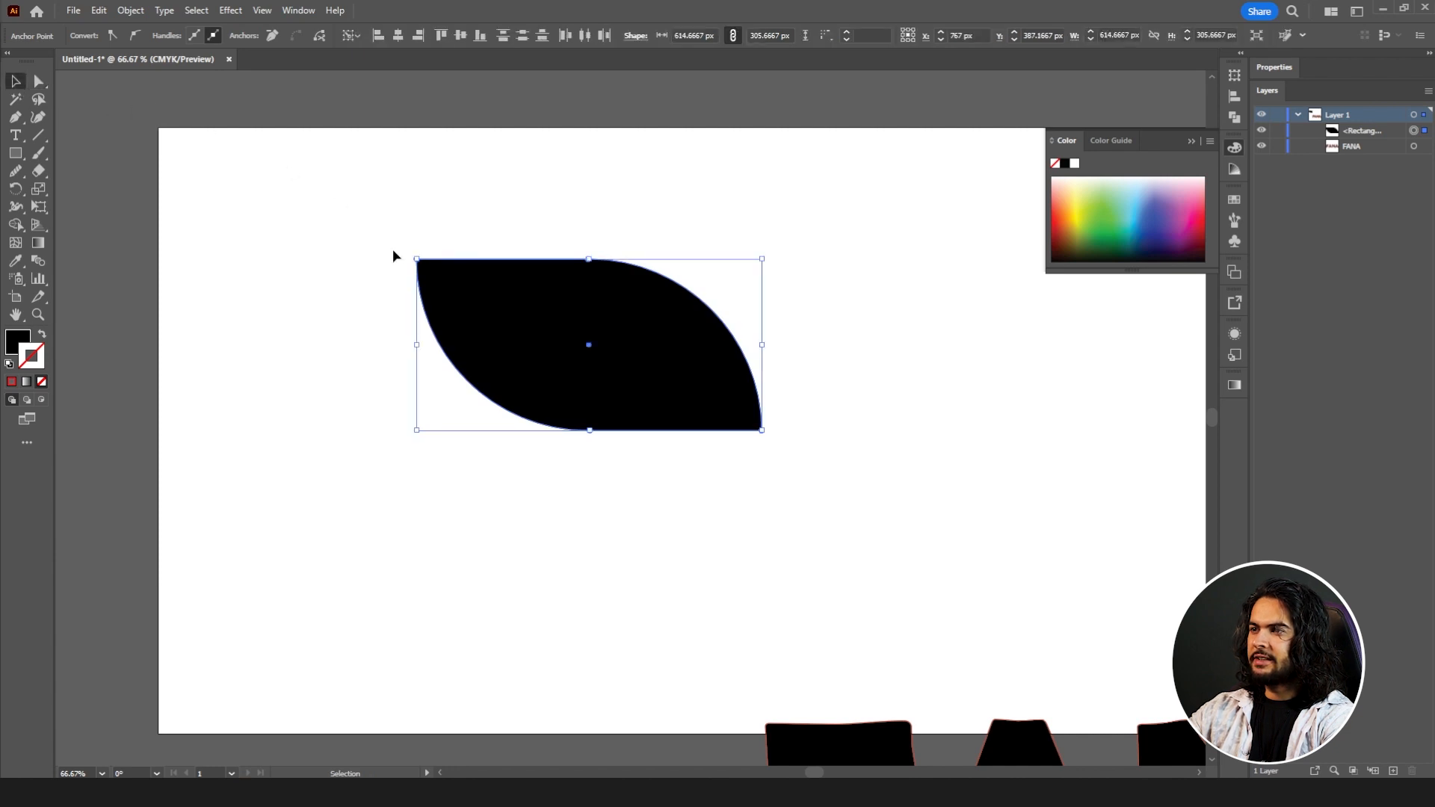
left_click_drag(416, 427, 397, 414)
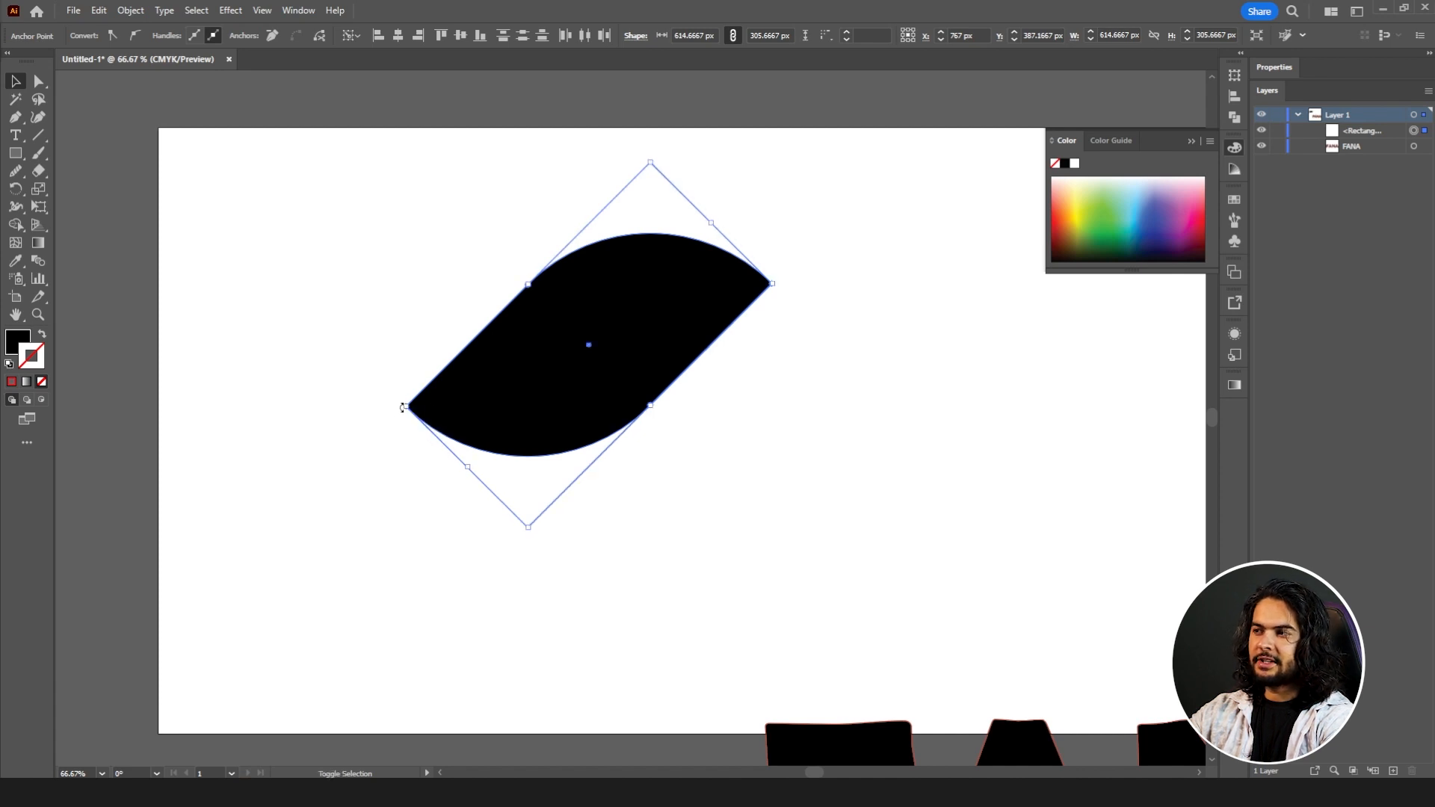
left_click(13, 356)
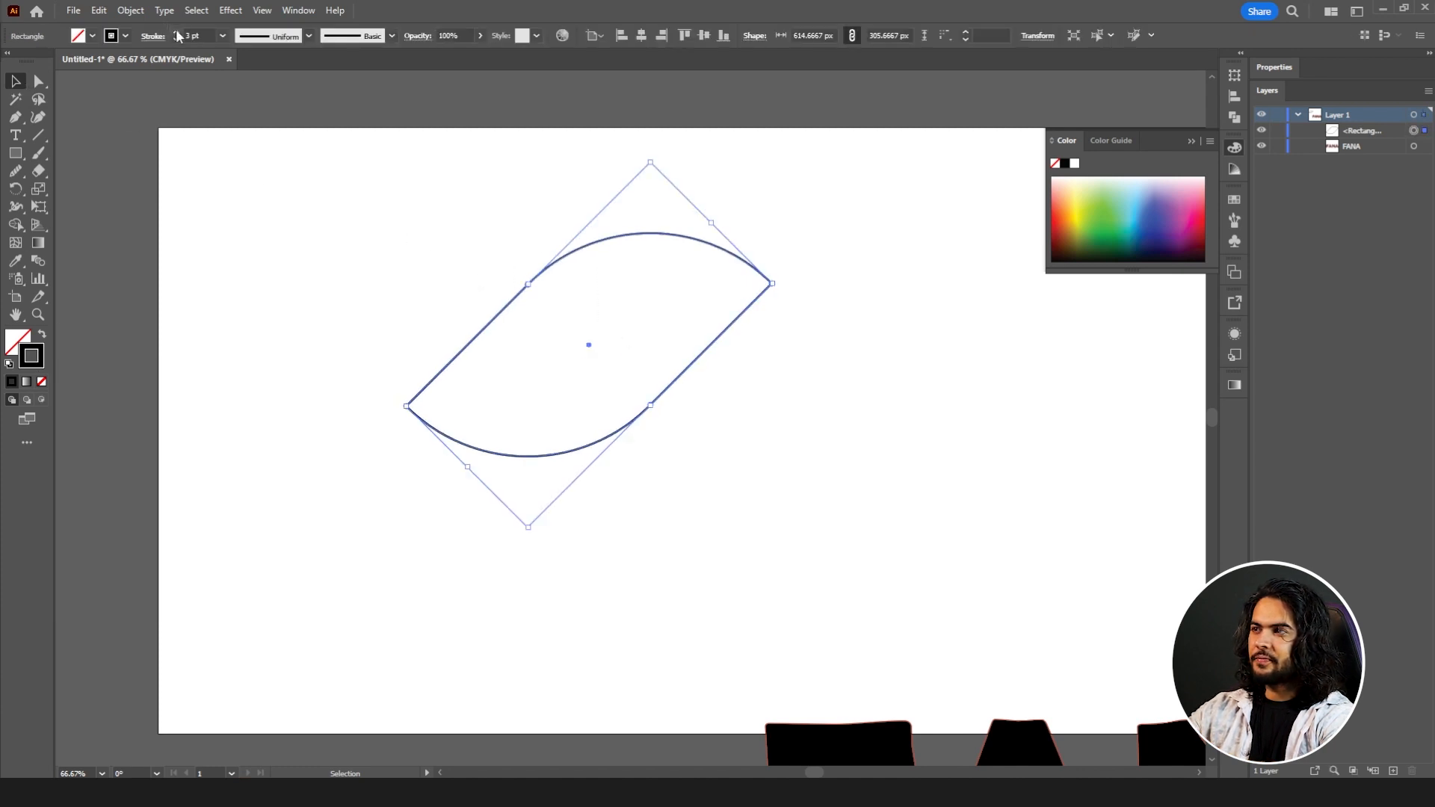
Thicken the leaf outline to 15 pt and give the inner curved stripes a lighter, round-capped stroke.
type("15 pt")
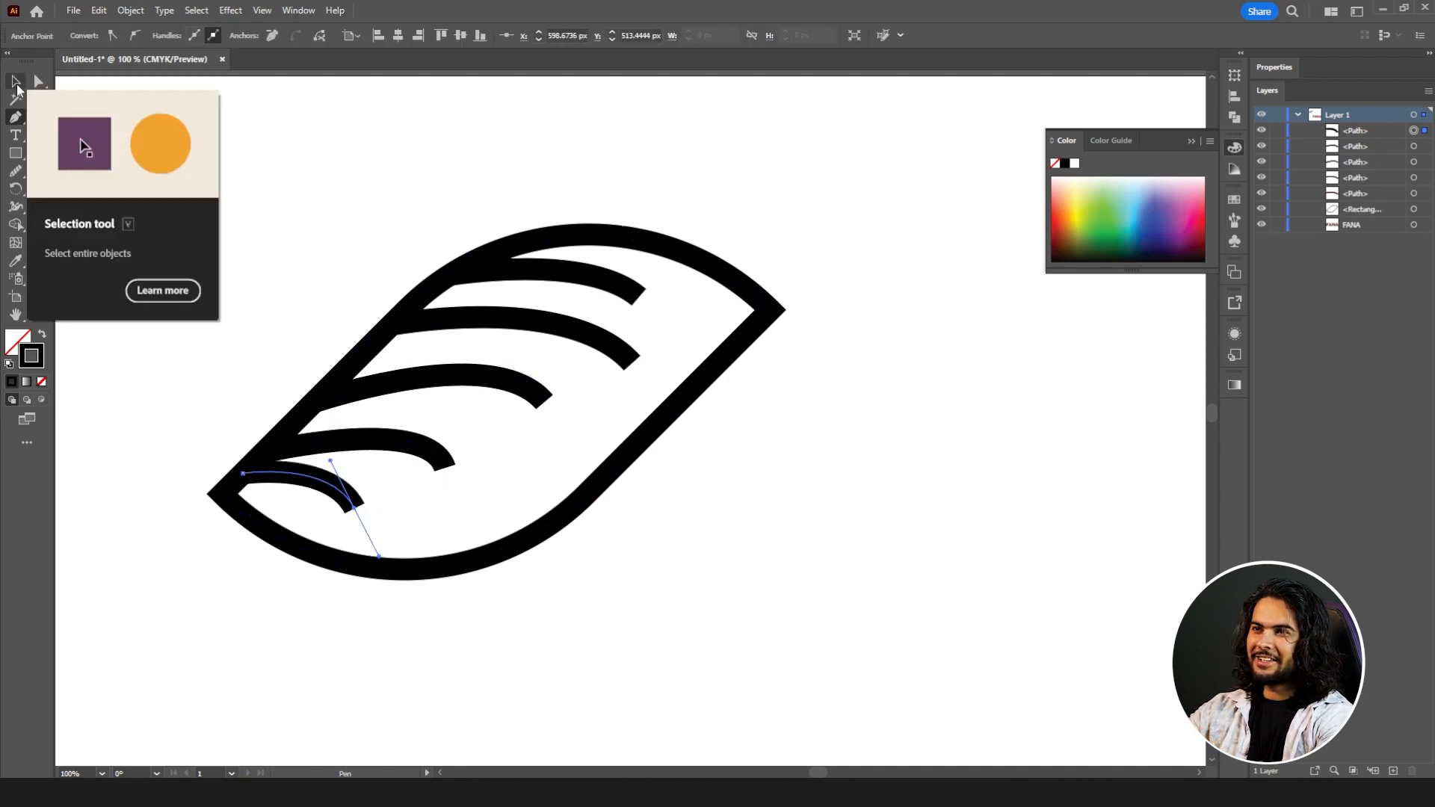
left_click(15, 80)
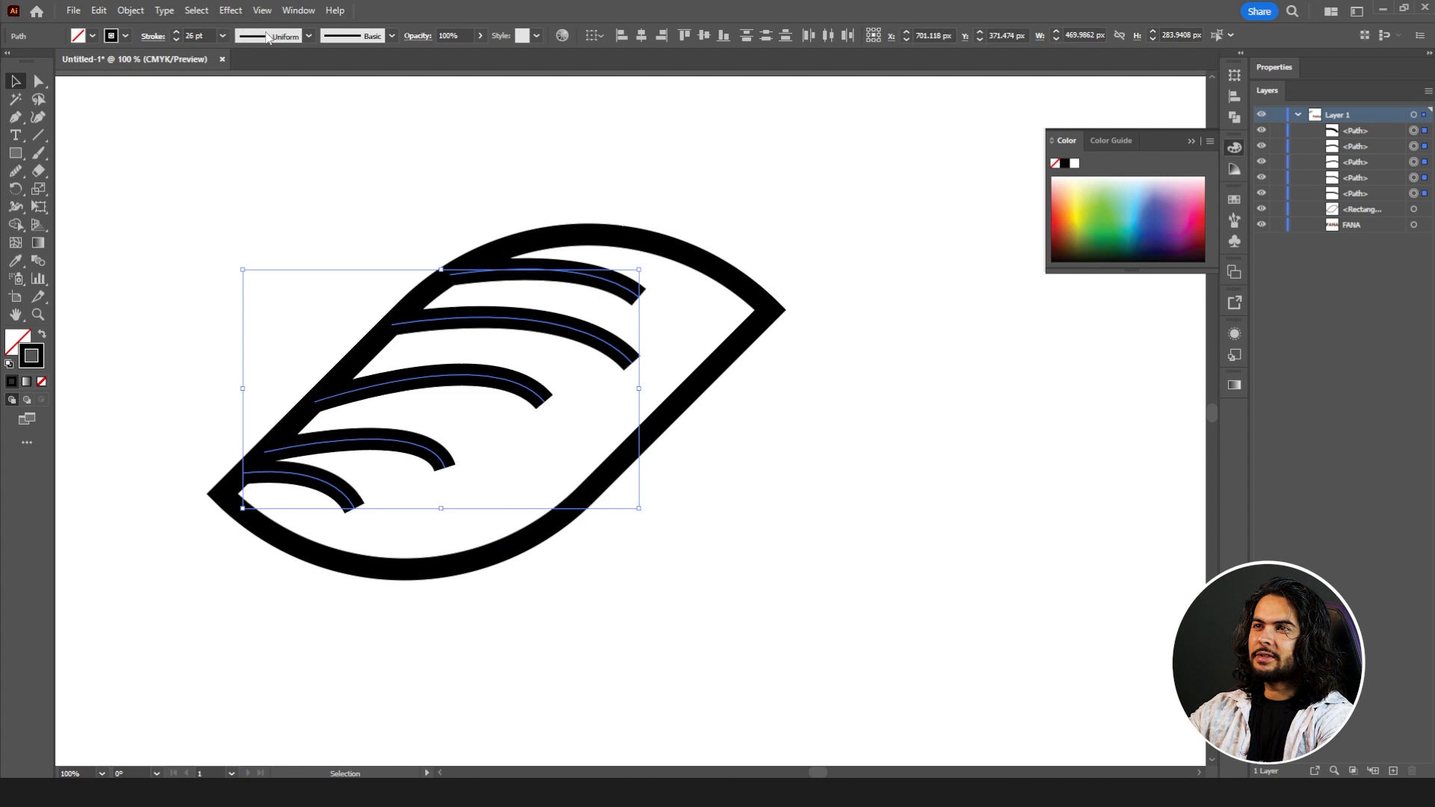
left_click(177, 39)
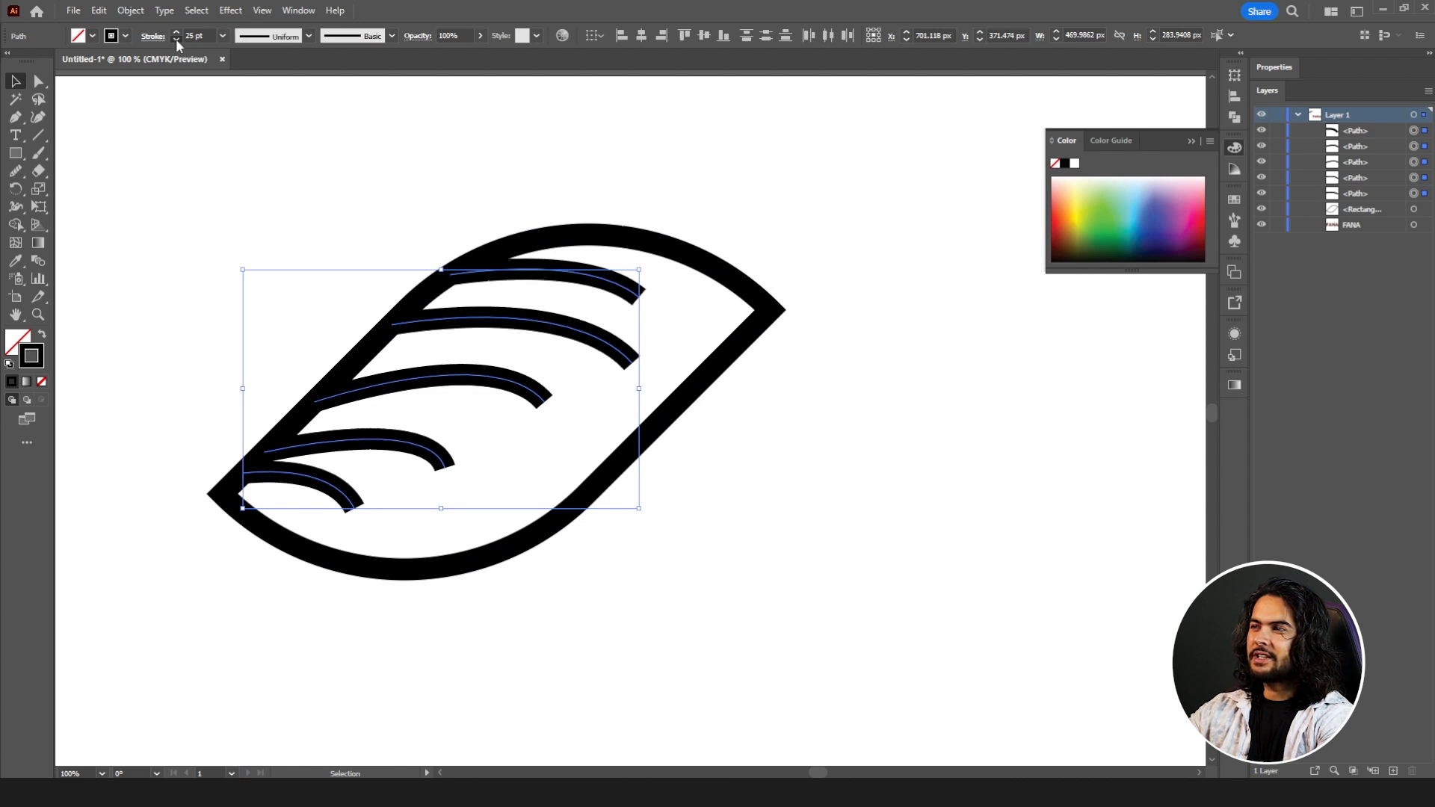
left_click(152, 36)
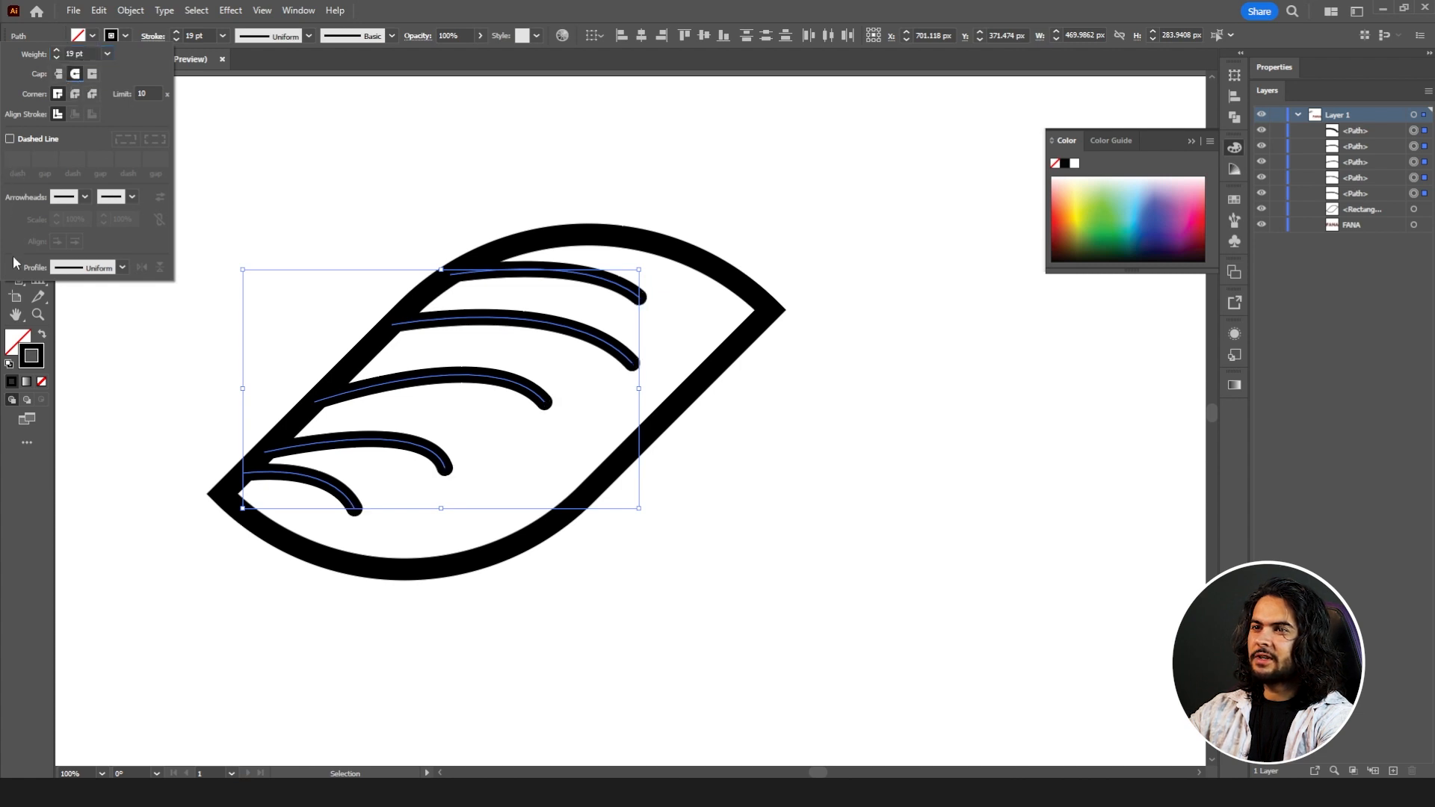
Apply a tapered width profile so the stripes thin to points.
left_click(121, 268)
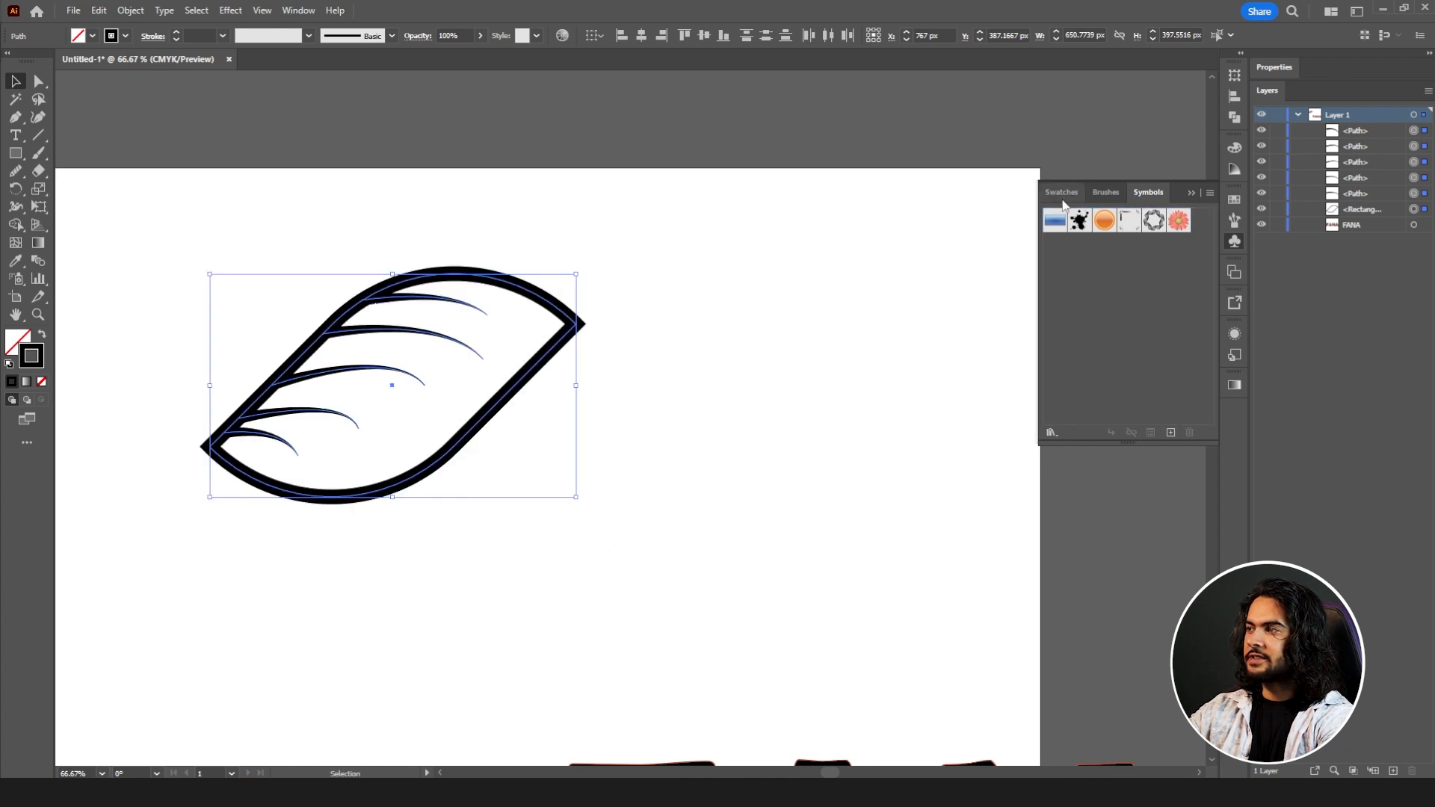
Fill the leaf light grey (#C1C1C1) and convert its thick outline to filled shapes with Outline Stroke.
left_click_drag(391, 384, 655, 384)
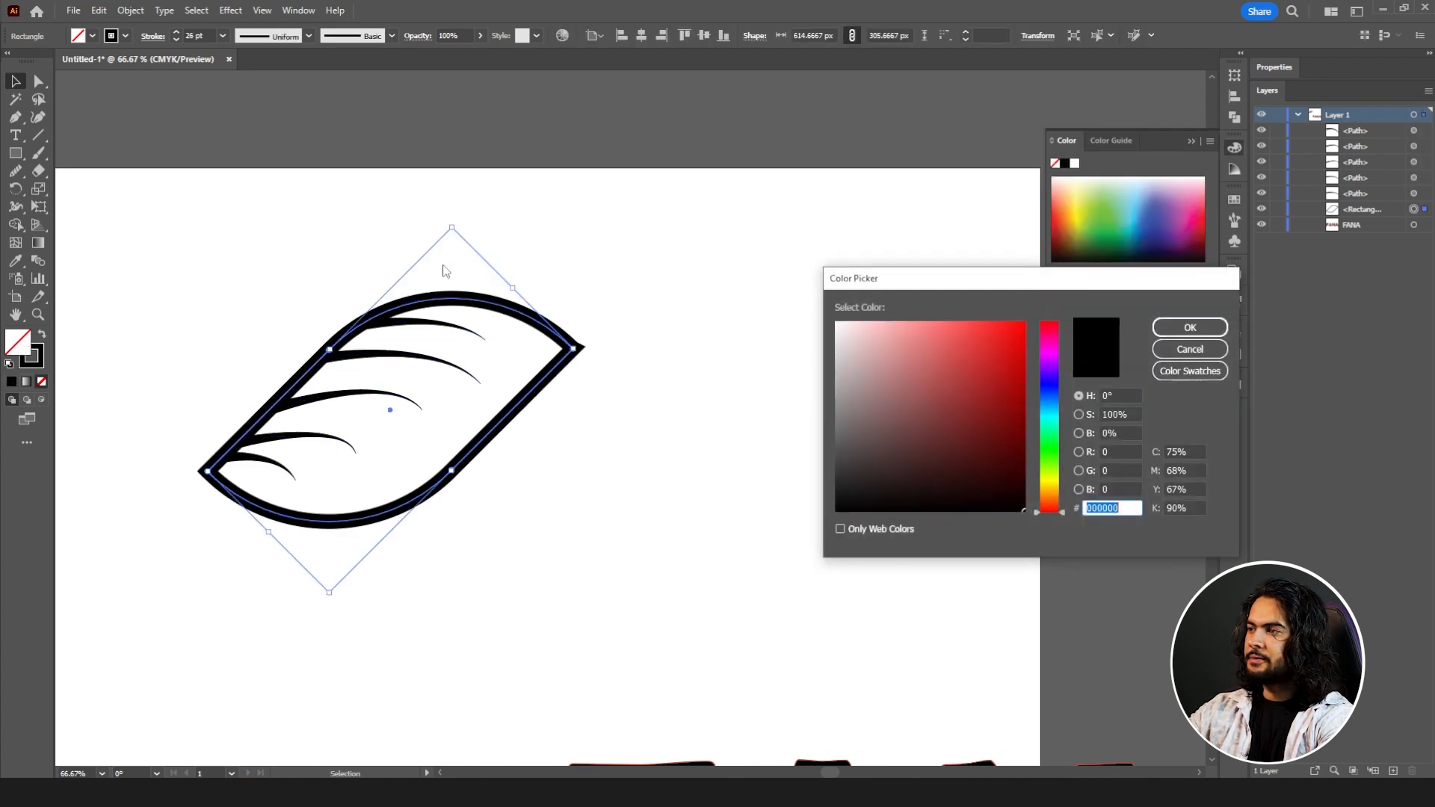
left_click(988, 417)
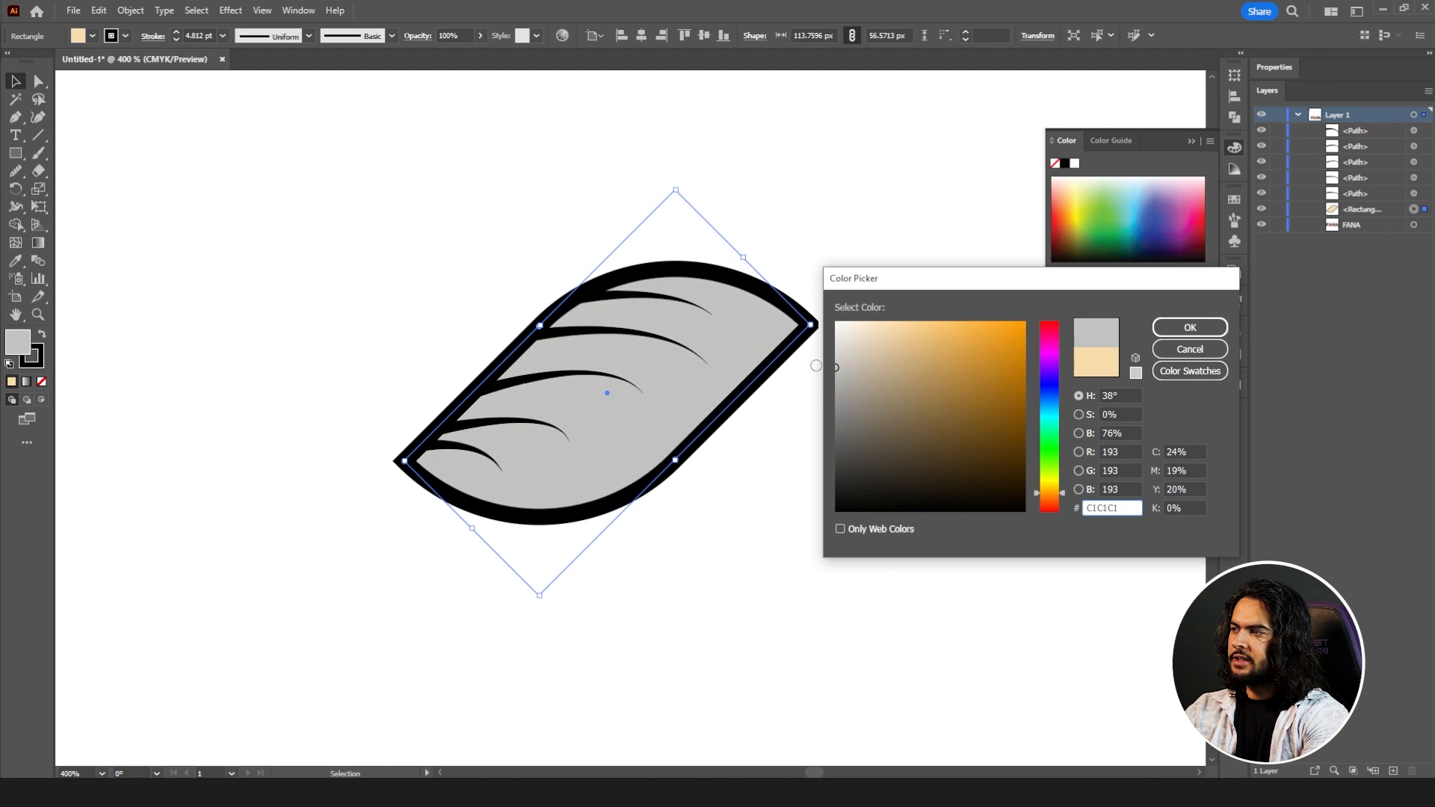
left_click(1188, 328)
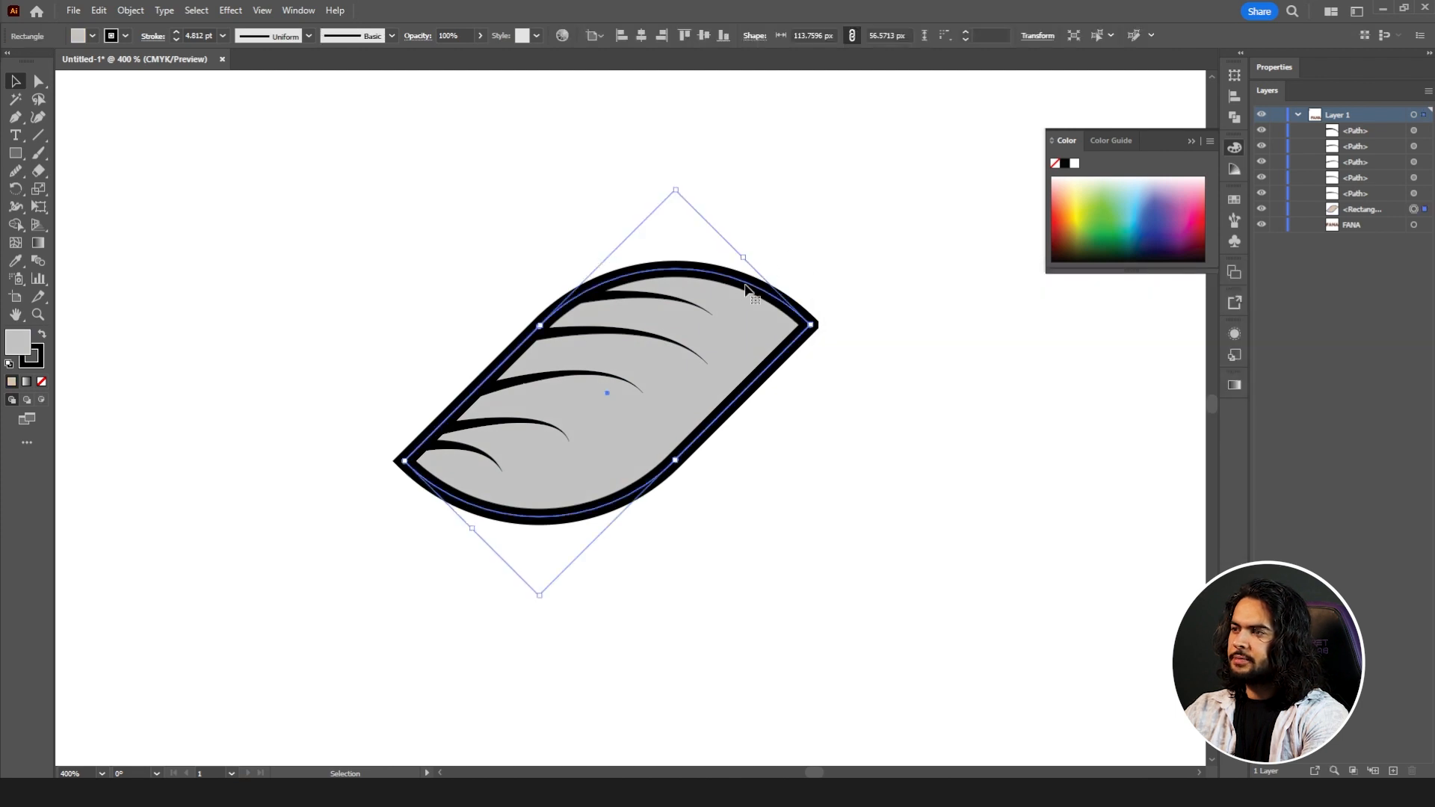
left_click(130, 10)
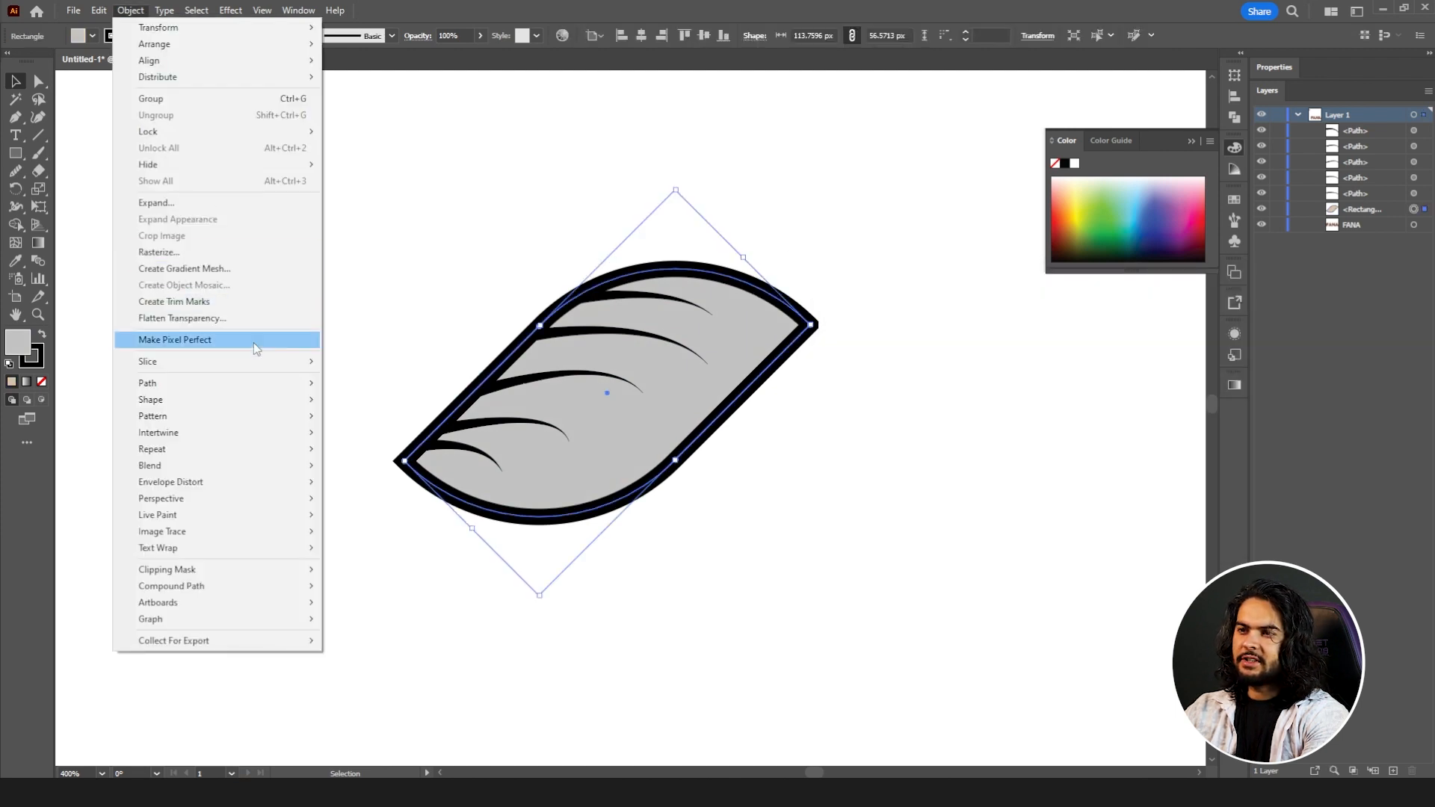
mouse_move(147, 383)
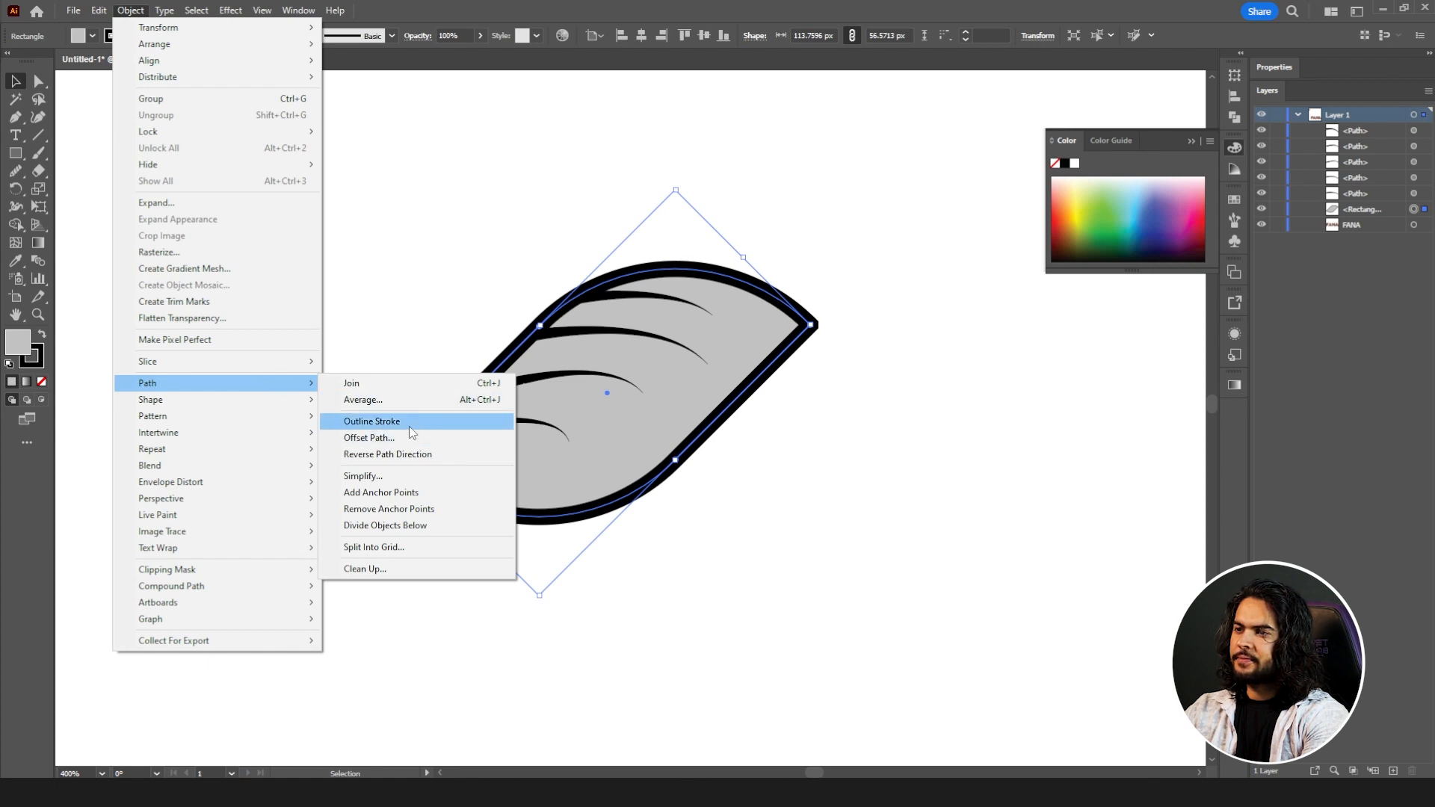
left_click(372, 421)
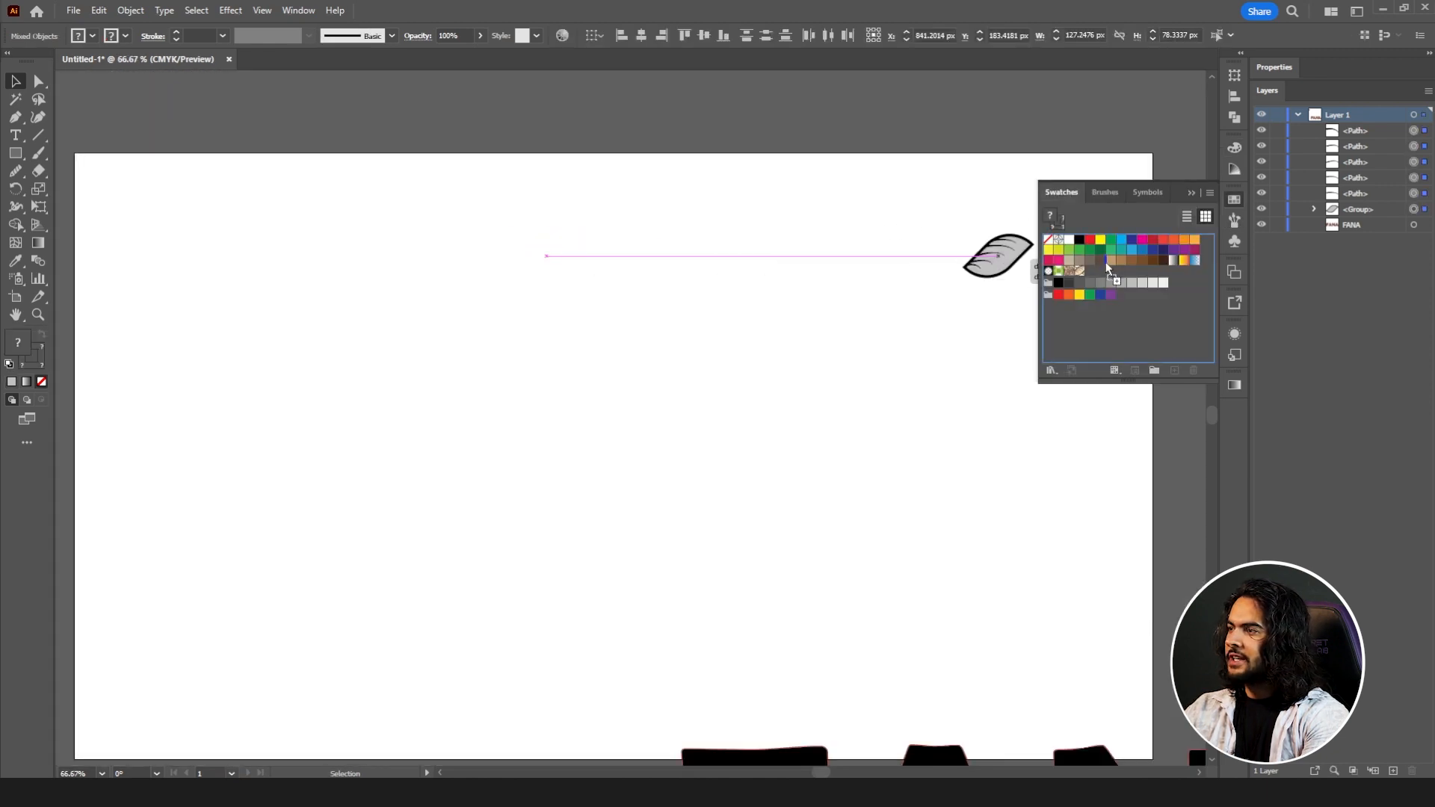
Drag the leaf into Swatches as a new pattern and draw a large grey square filled with it.
left_click_drag(997, 254, 626, 128)
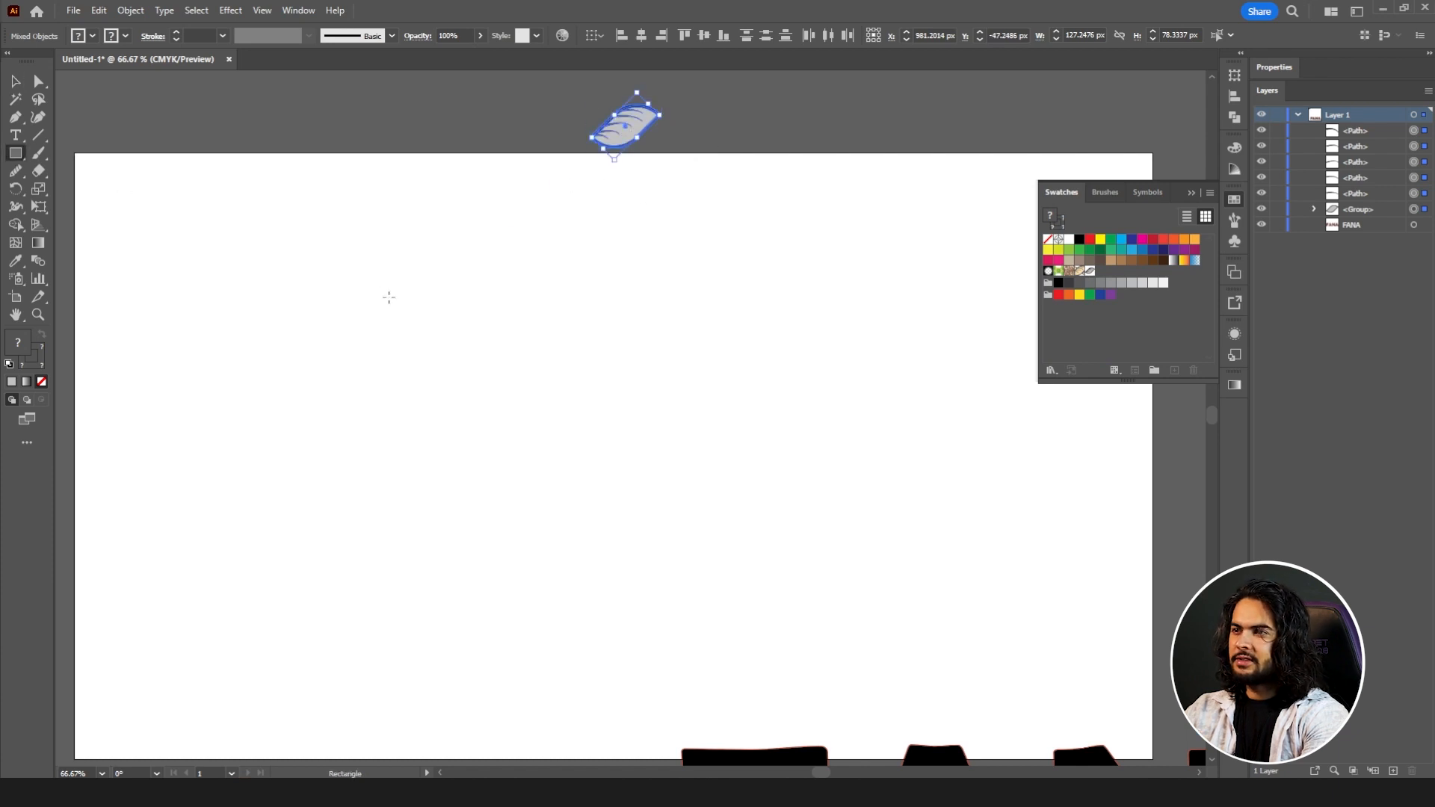
left_click_drag(388, 298, 678, 586)
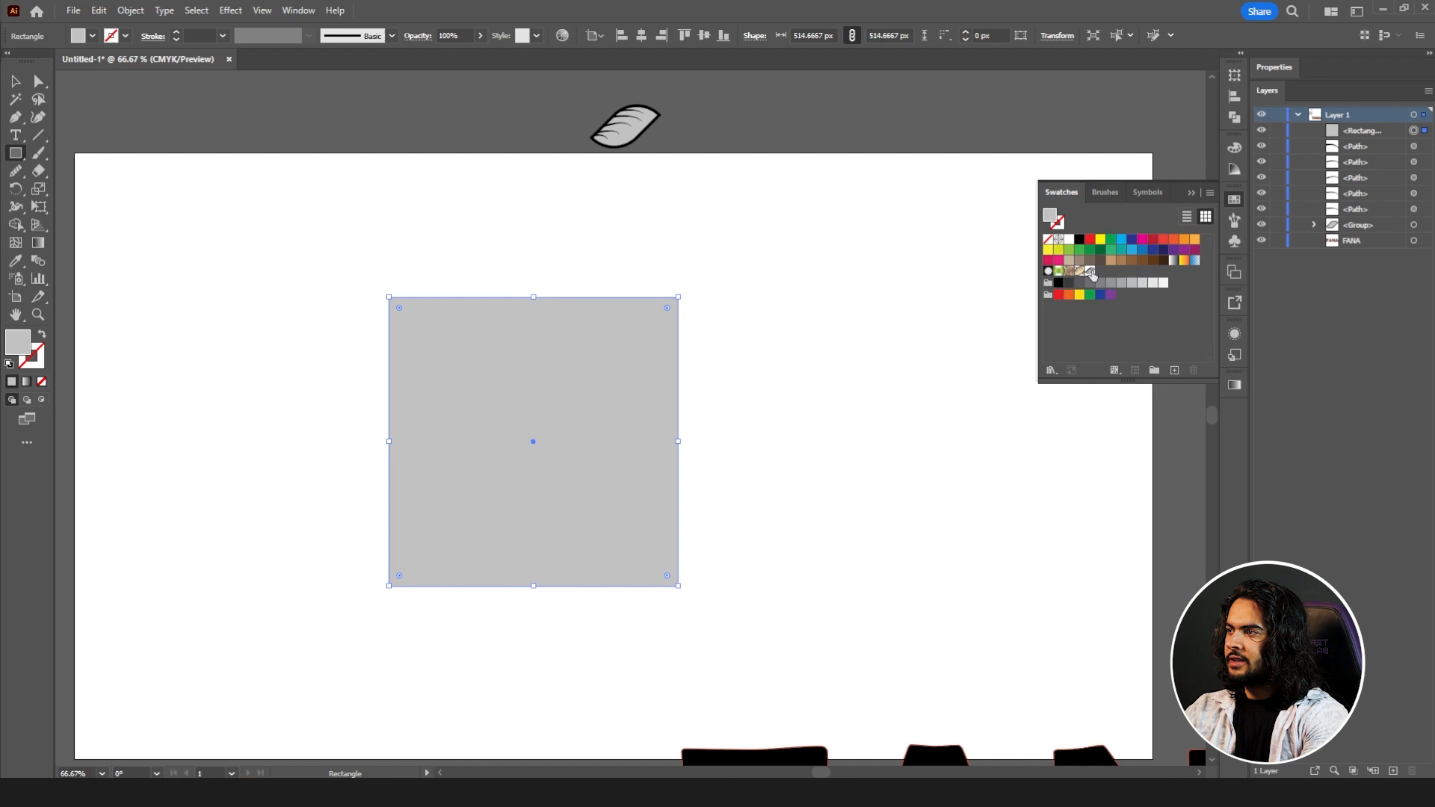
left_click(1090, 270)
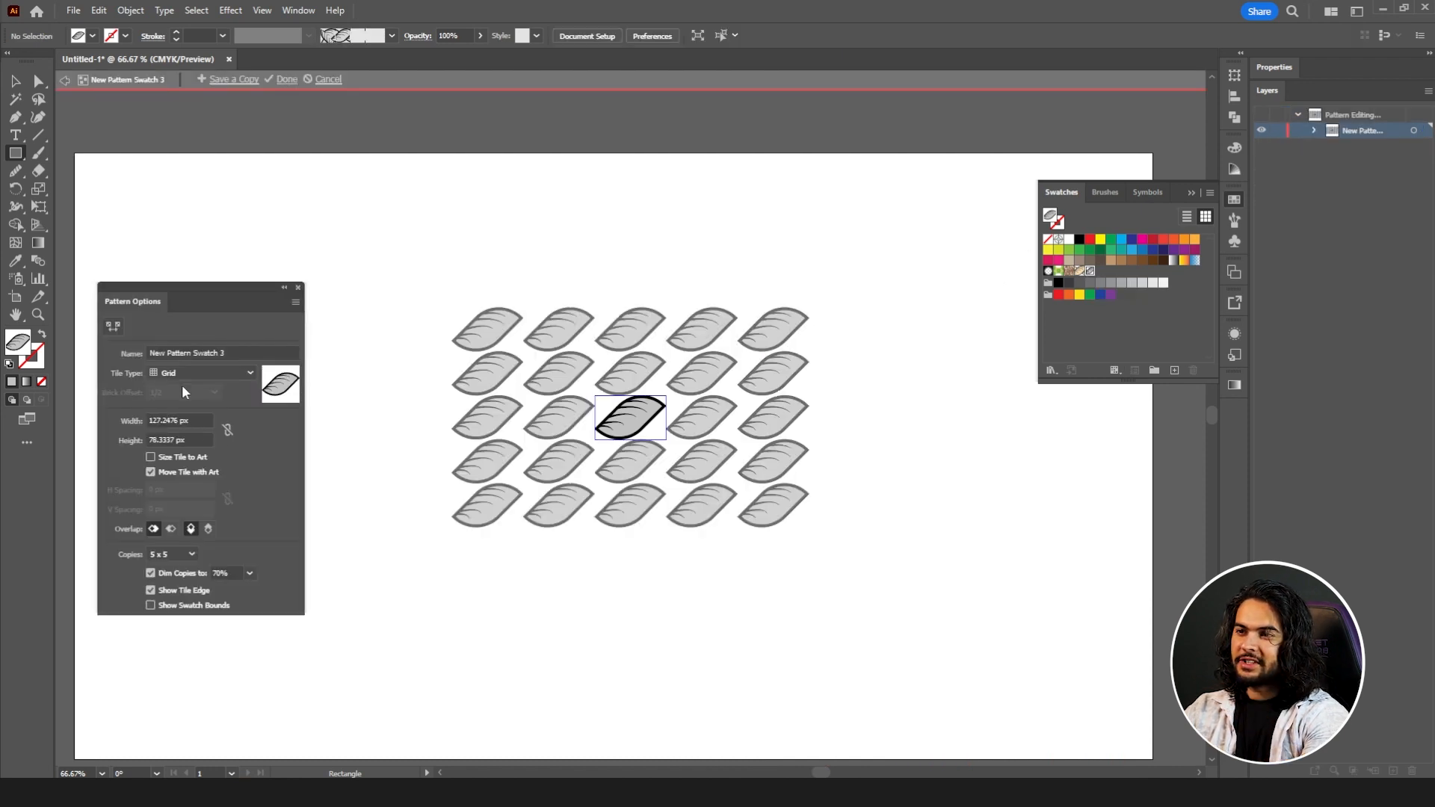
Lower the pattern tile width to about 80 px so neighbouring leaves overlap into a rope.
left_click(177, 420)
type("110")
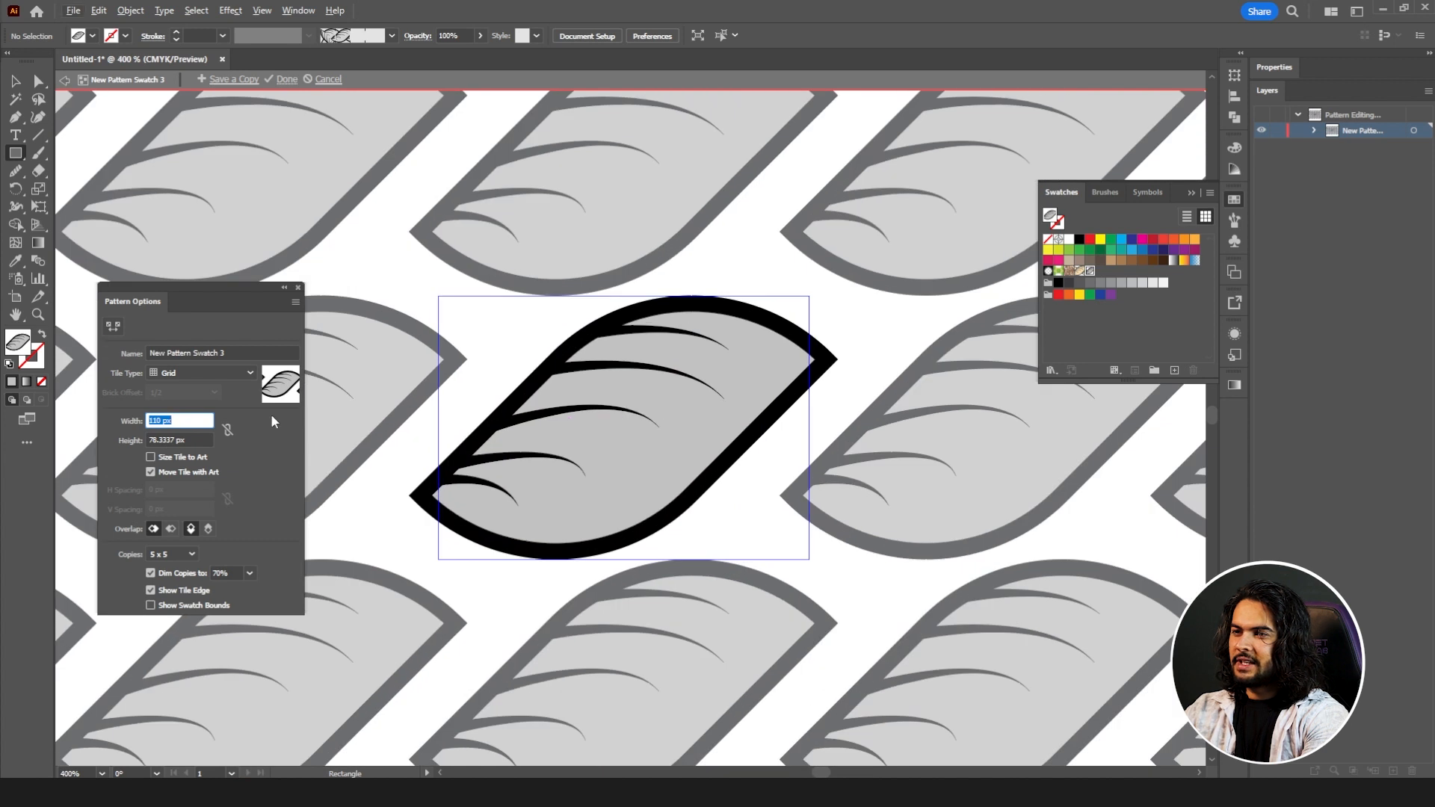
left_click(71, 11)
type("80")
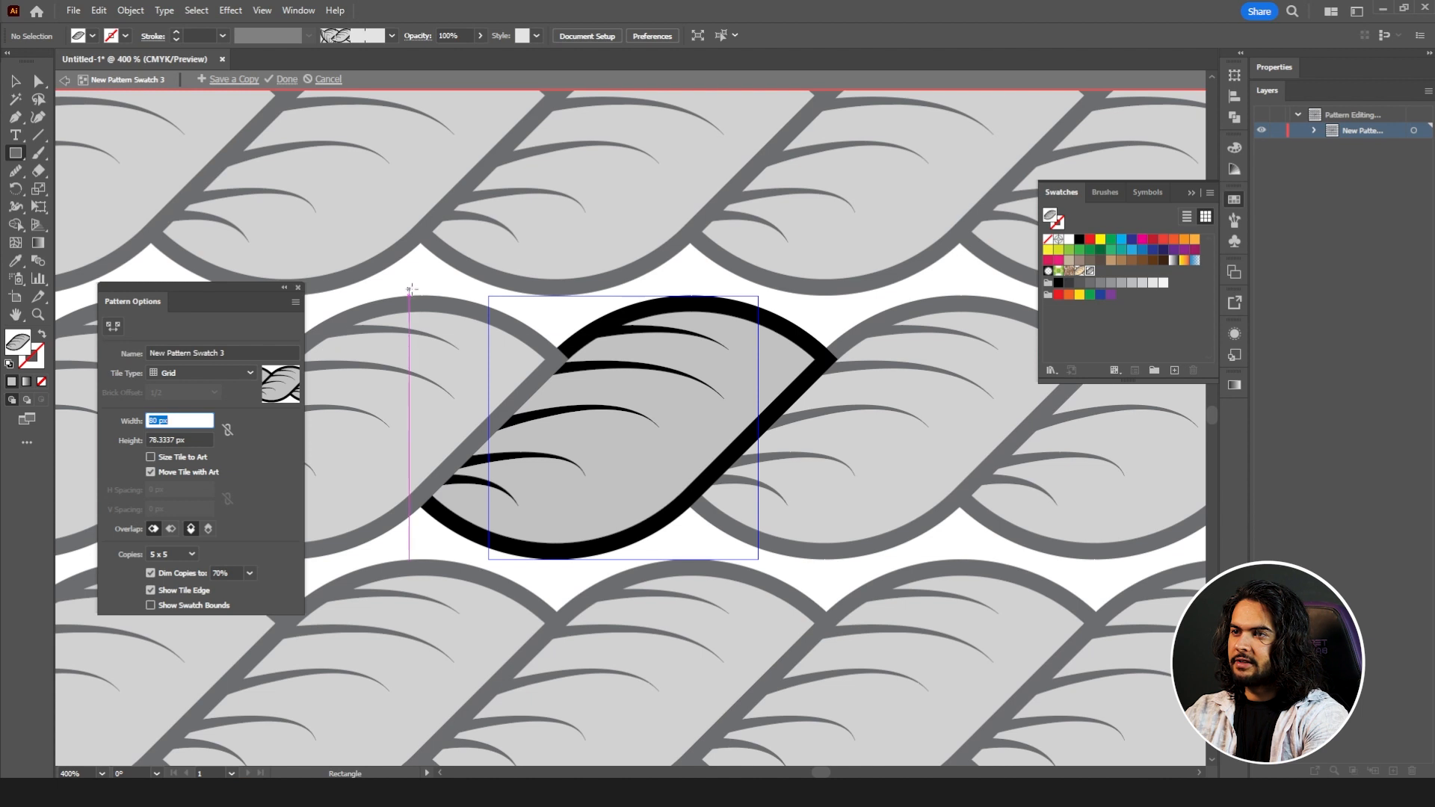
left_click(287, 79)
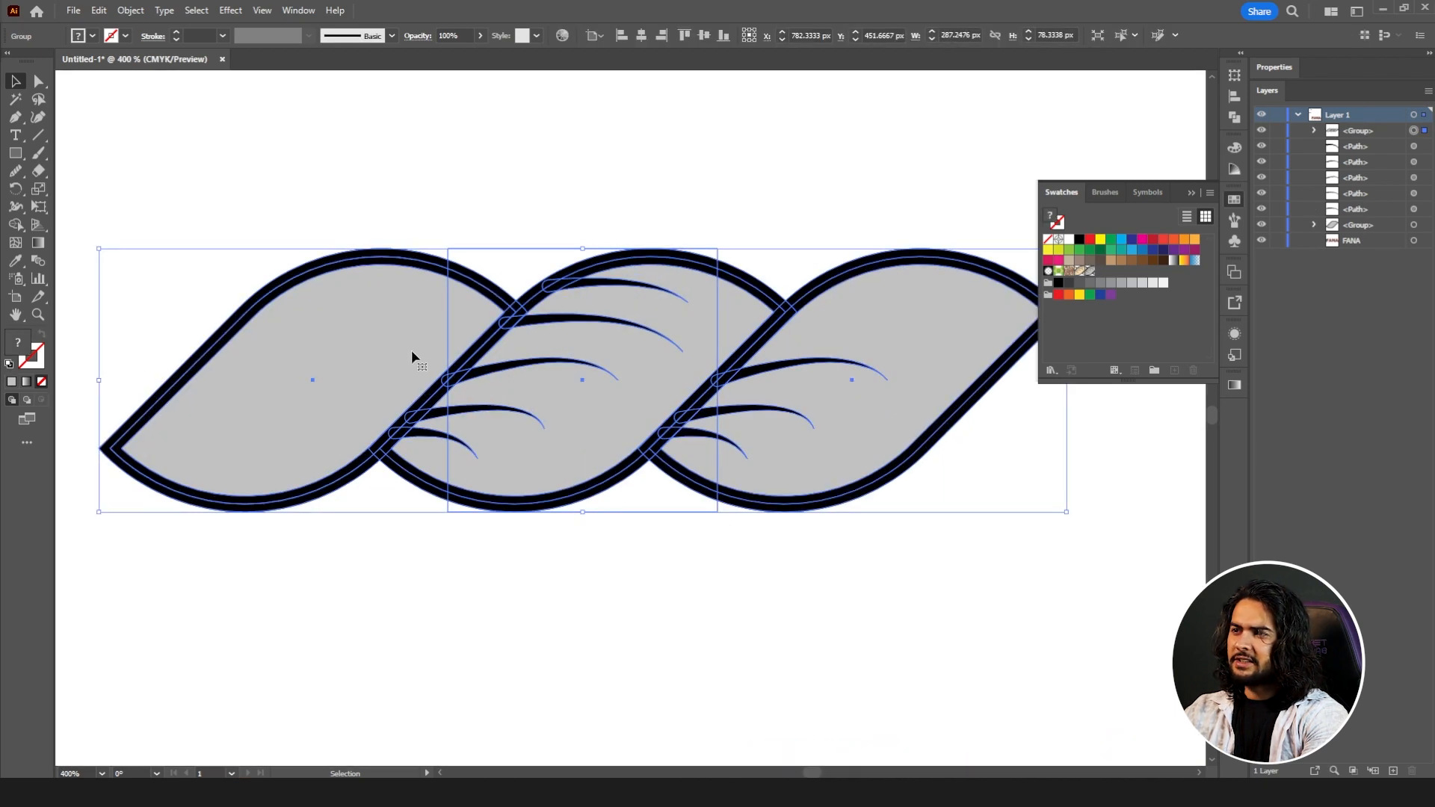
mouse_move(724, 256)
type("80")
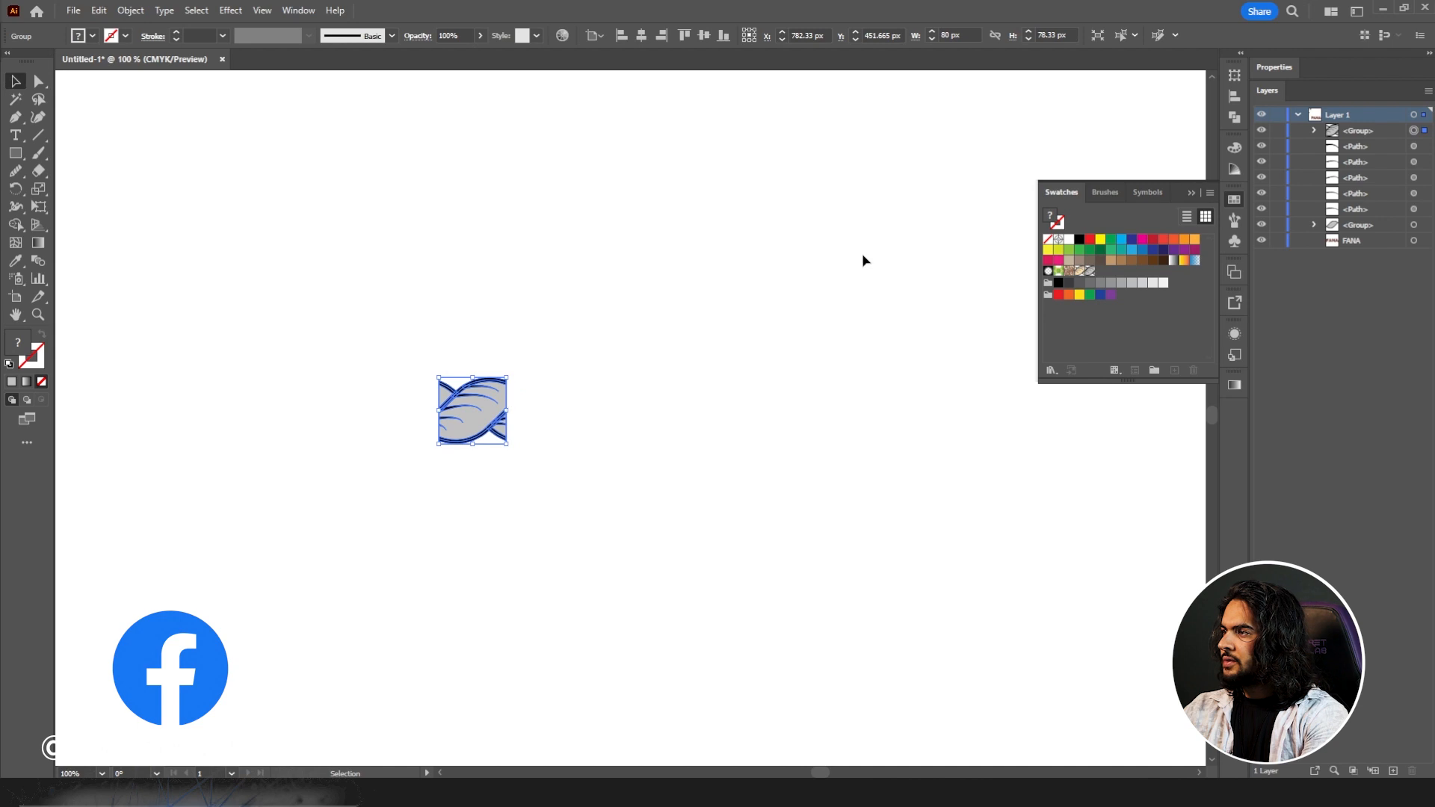
mouse_move(1090, 339)
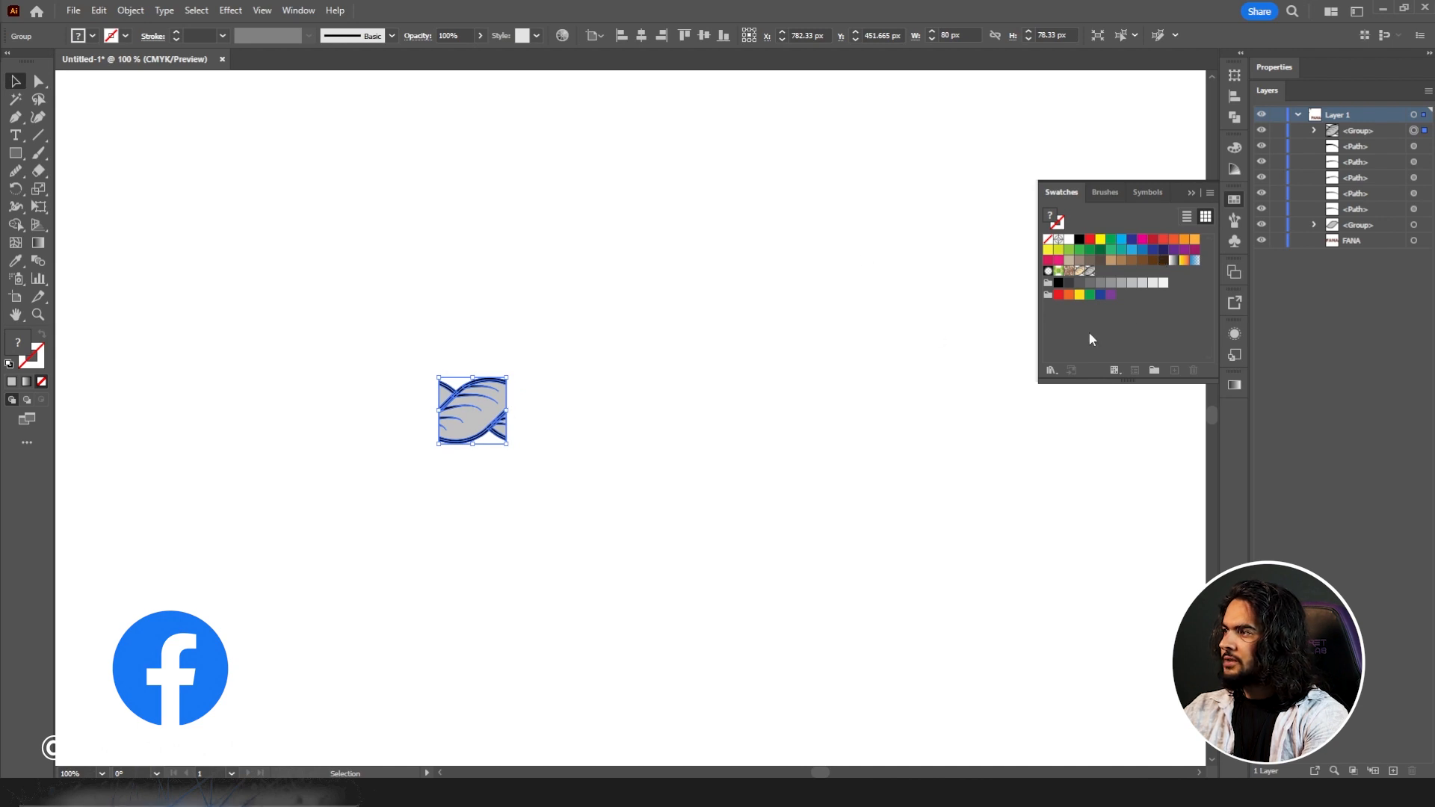
Add the rope tile as a new Pattern Brush with Tints colorization, then set the stroke colour to black.
left_click(1104, 193)
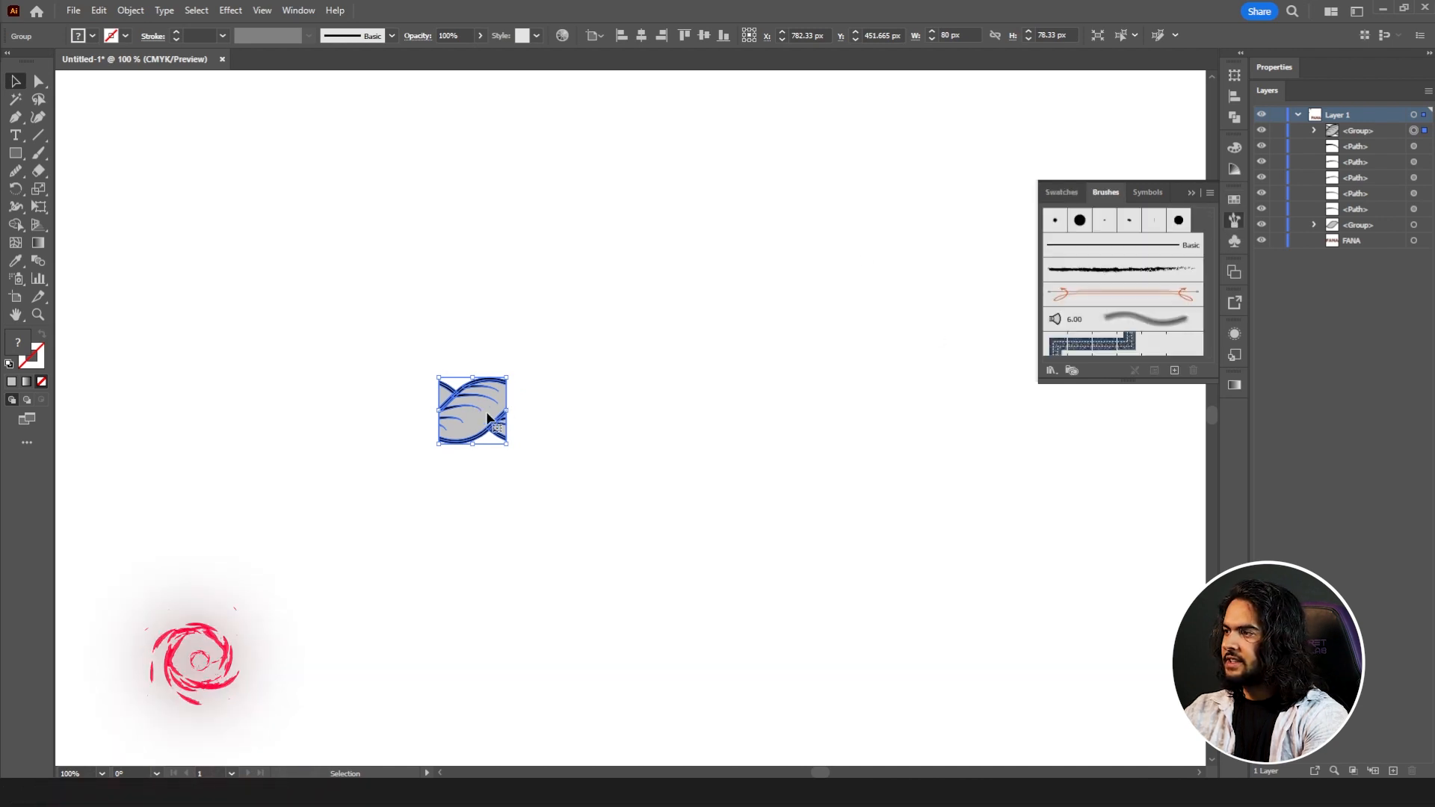
left_click(1051, 370)
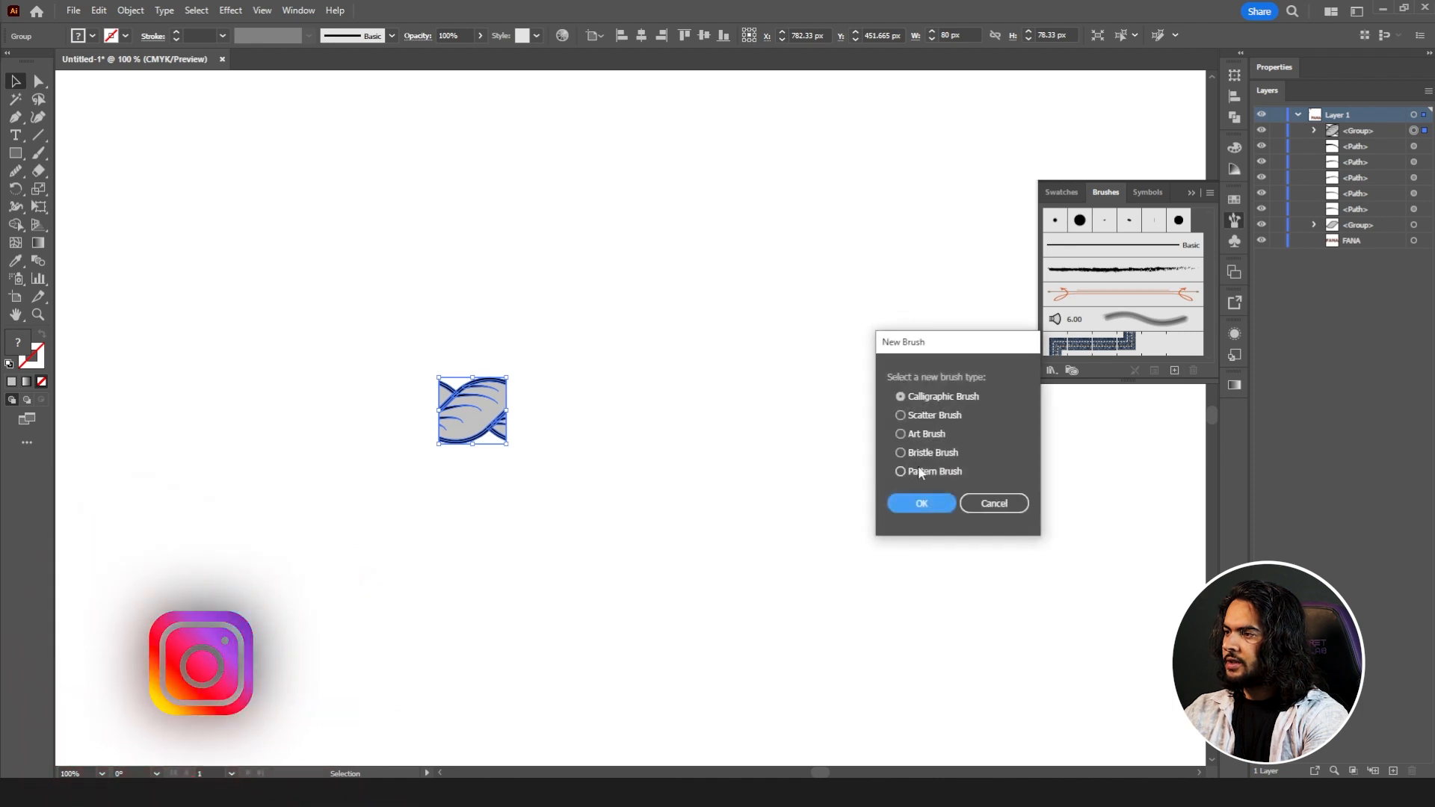
left_click(920, 504)
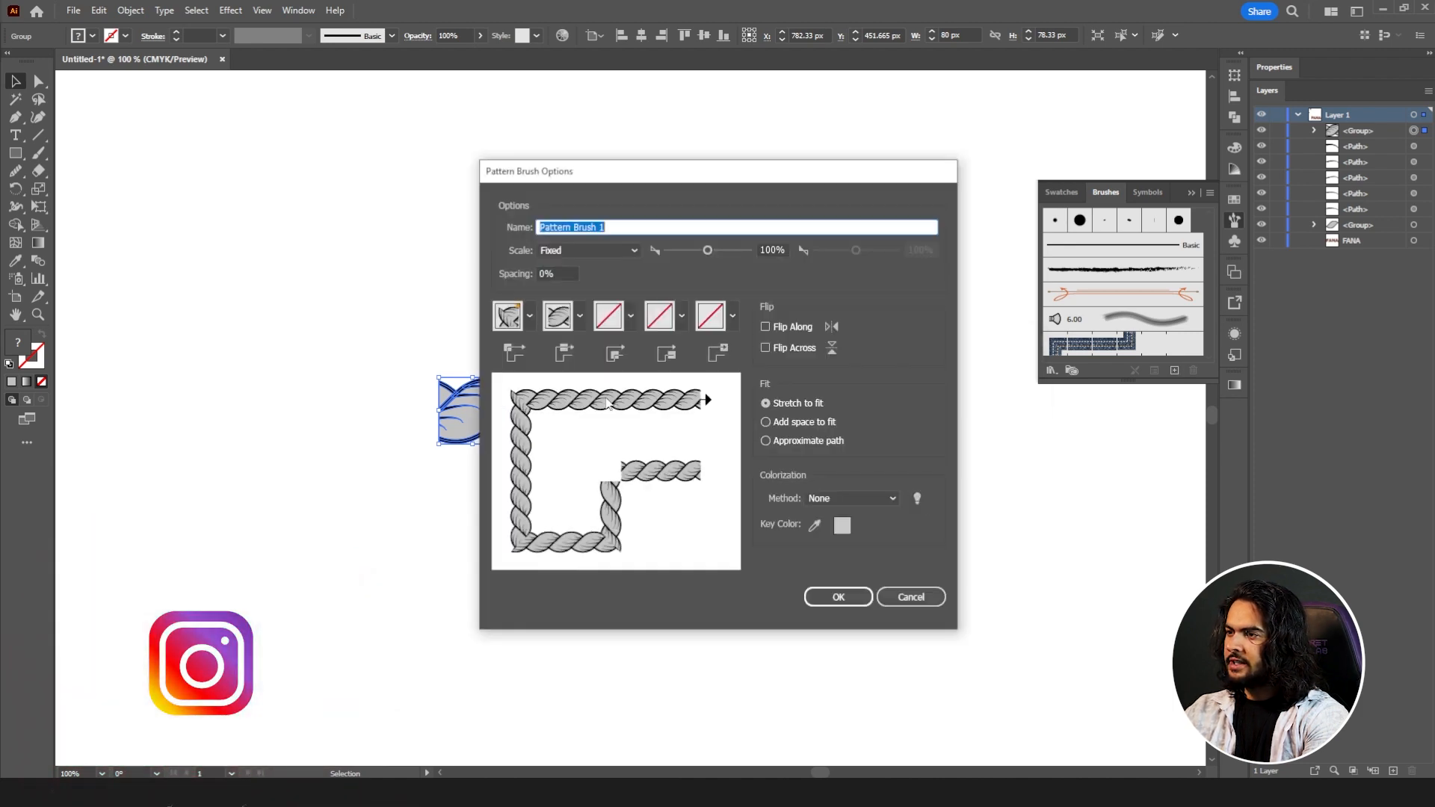
left_click(849, 497)
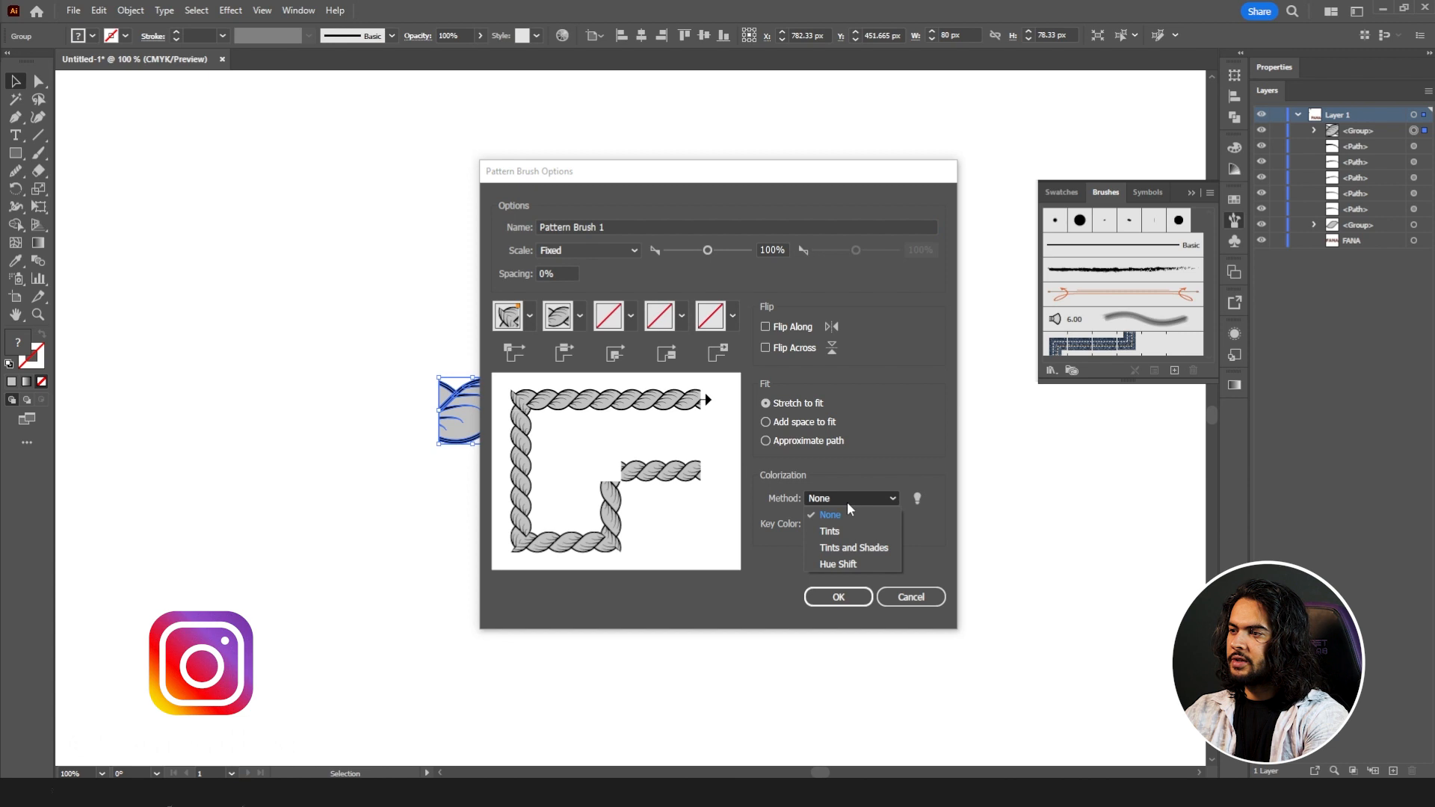
left_click(830, 530)
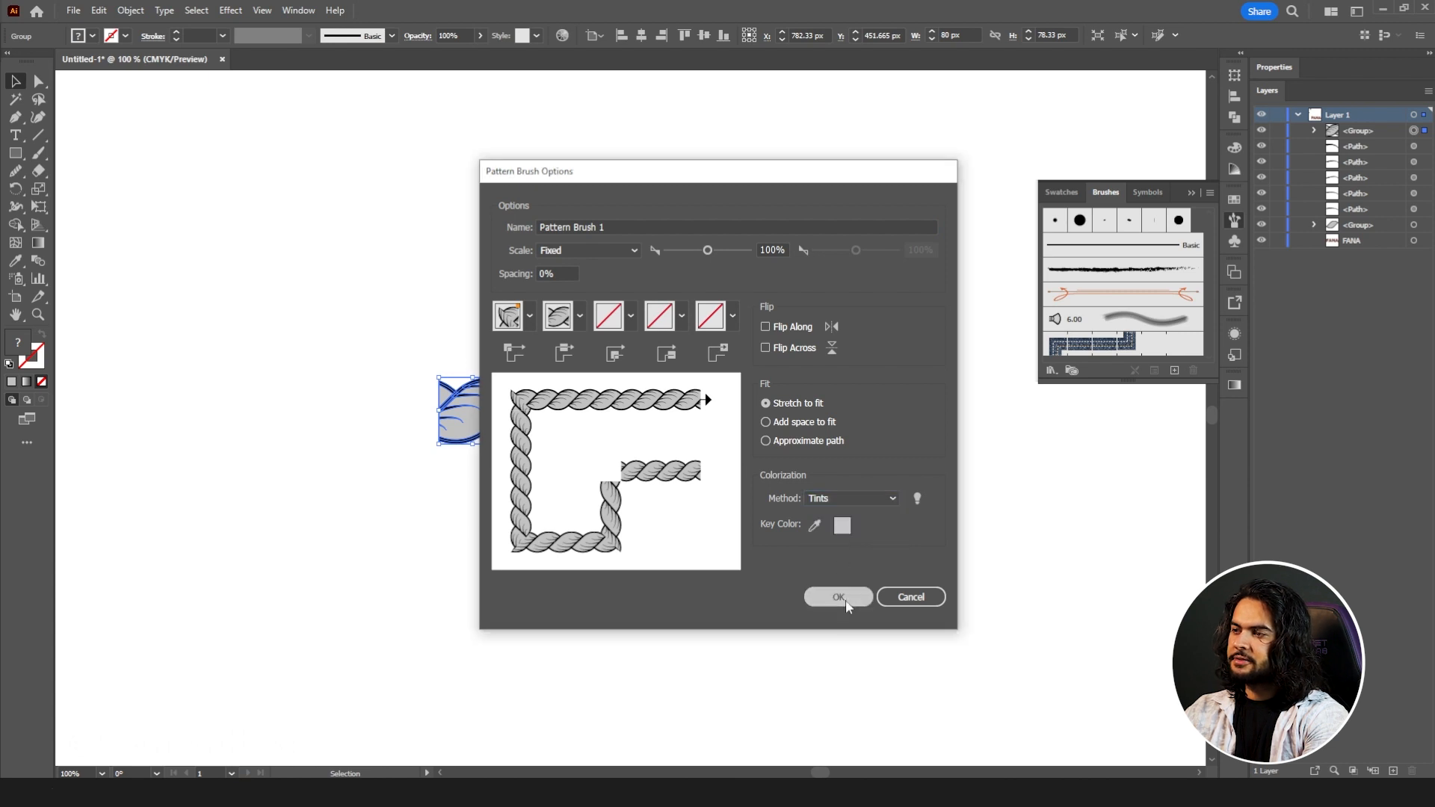
left_click(837, 596)
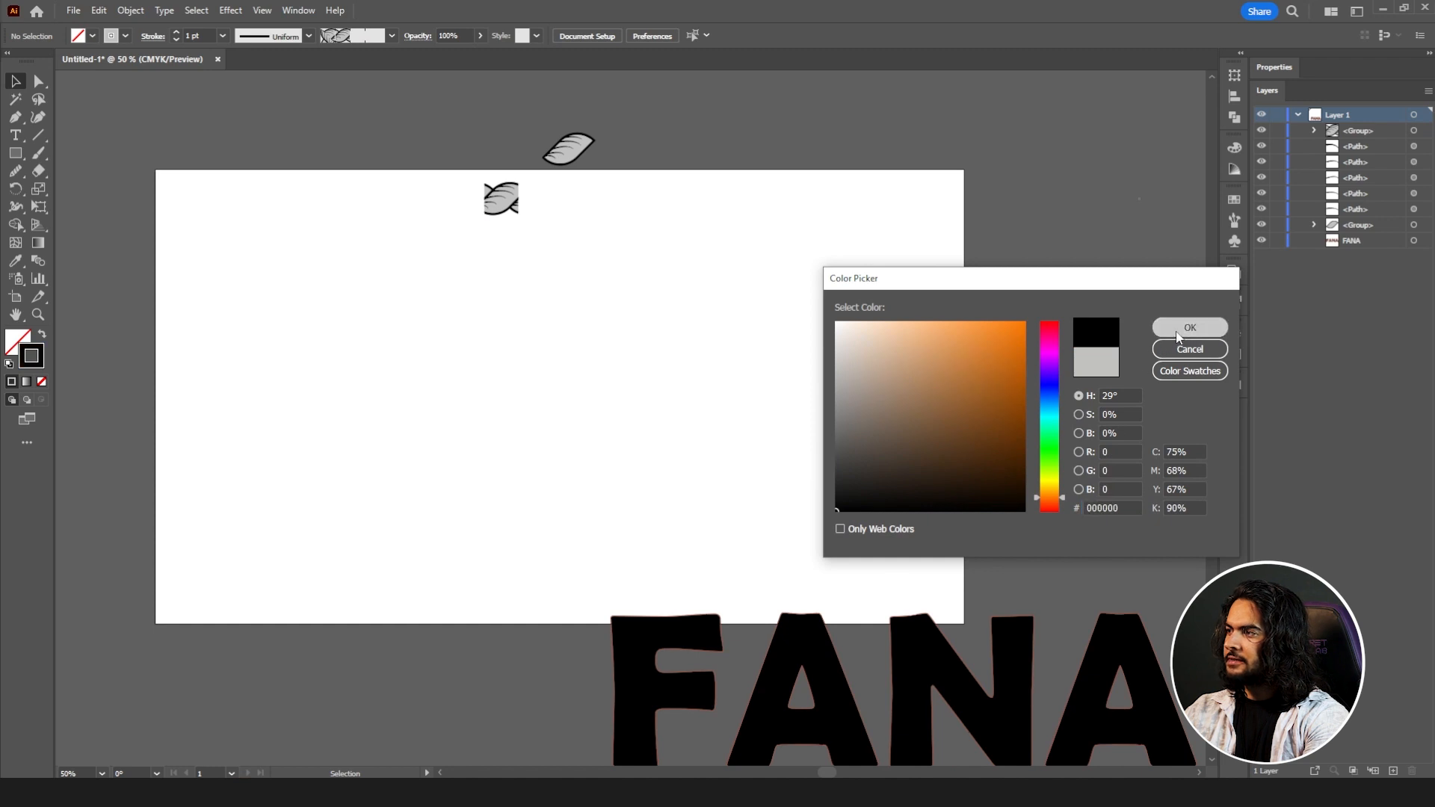
left_click(1188, 349)
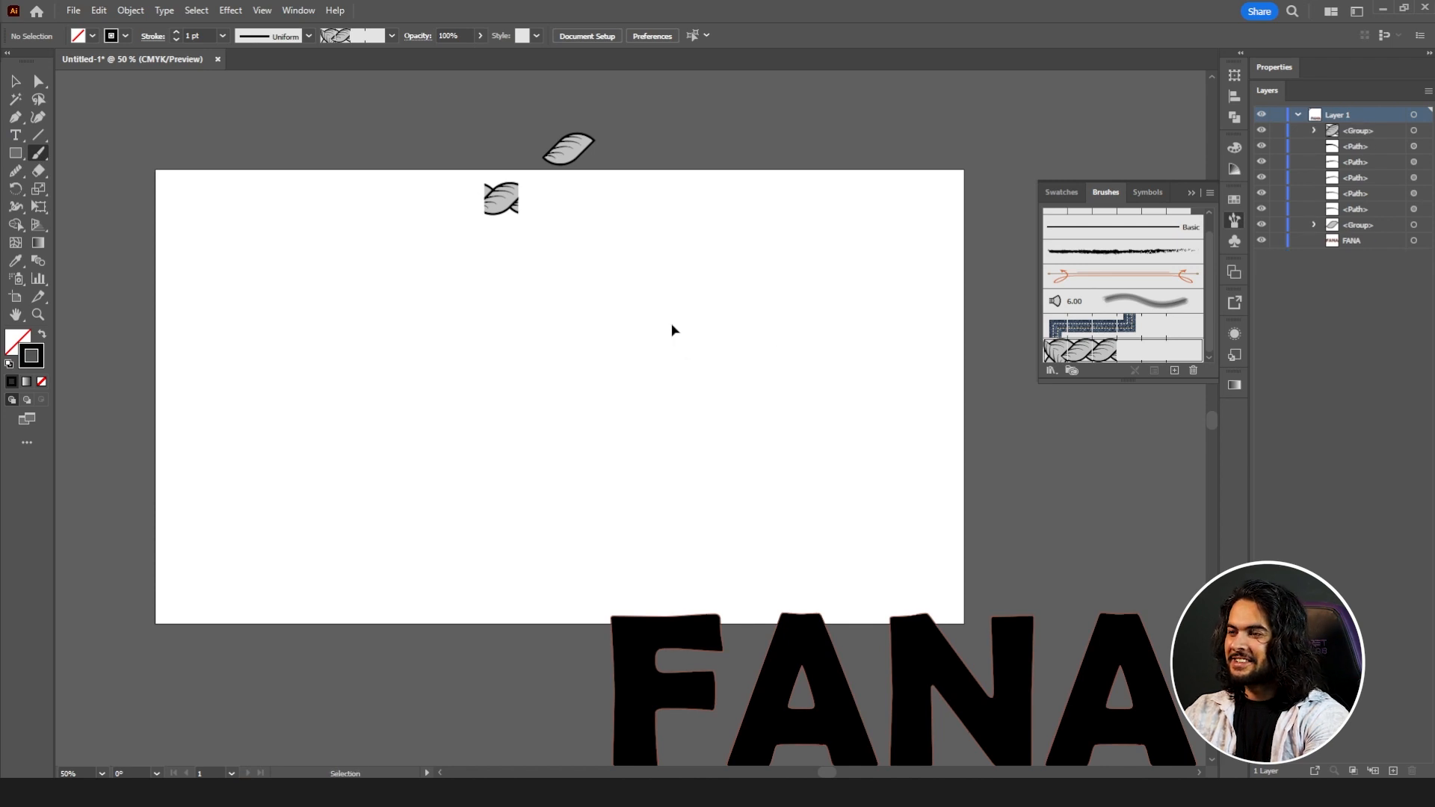
Move the tile aside, centre FANA on the artboard, and paint a rope brush stroke across all four letters.
left_click_drag(568, 147, 690, 124)
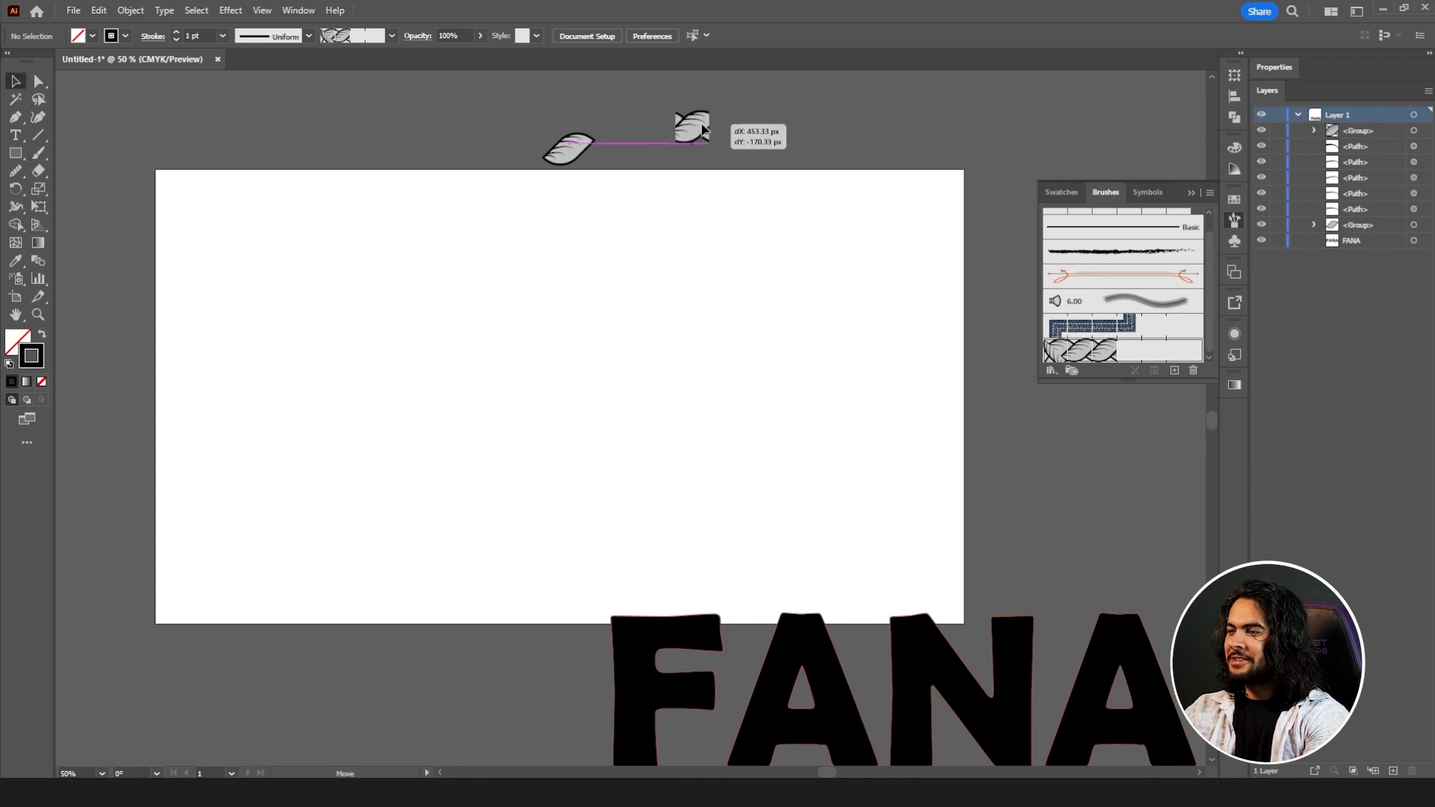
left_click_drag(888, 677, 577, 384)
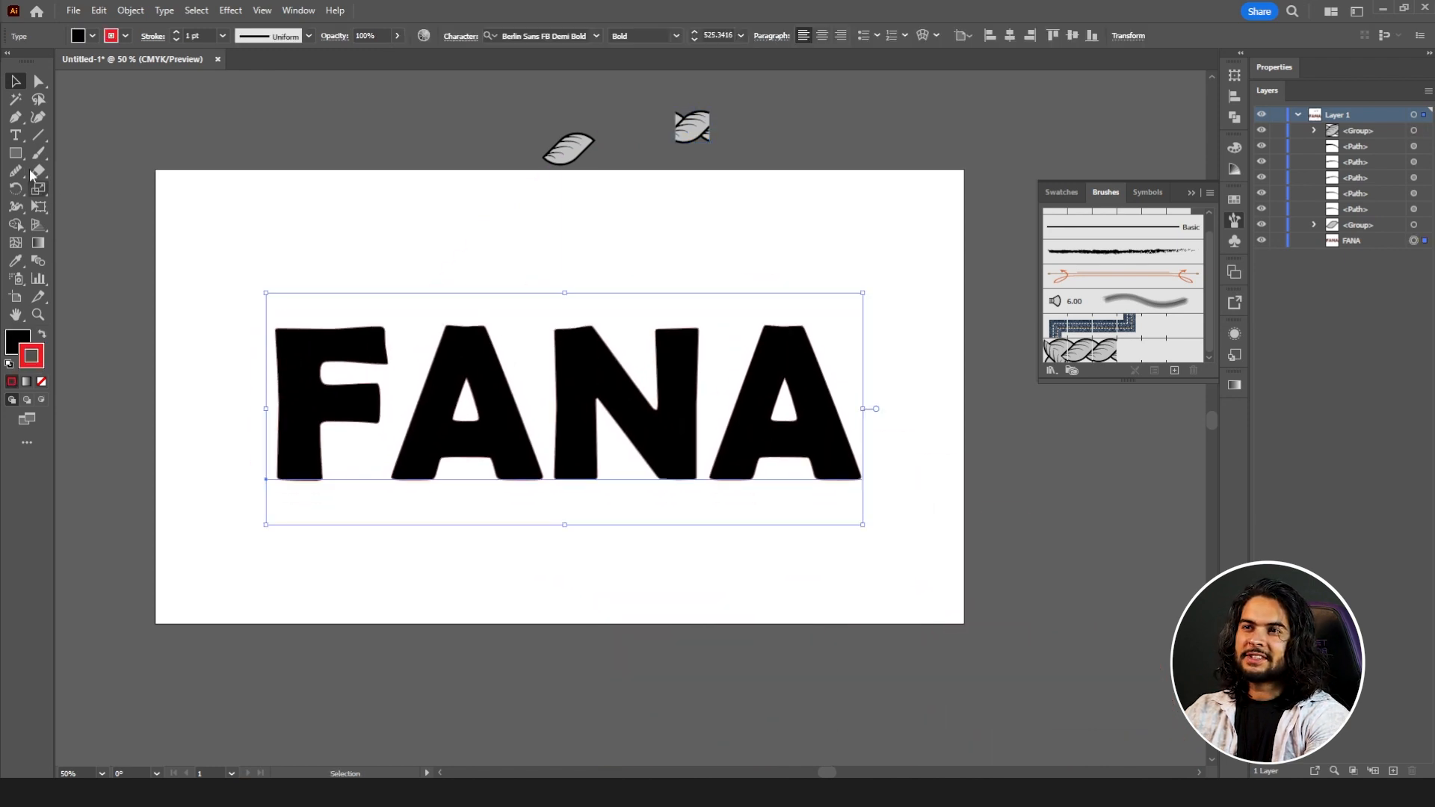
left_click(39, 152)
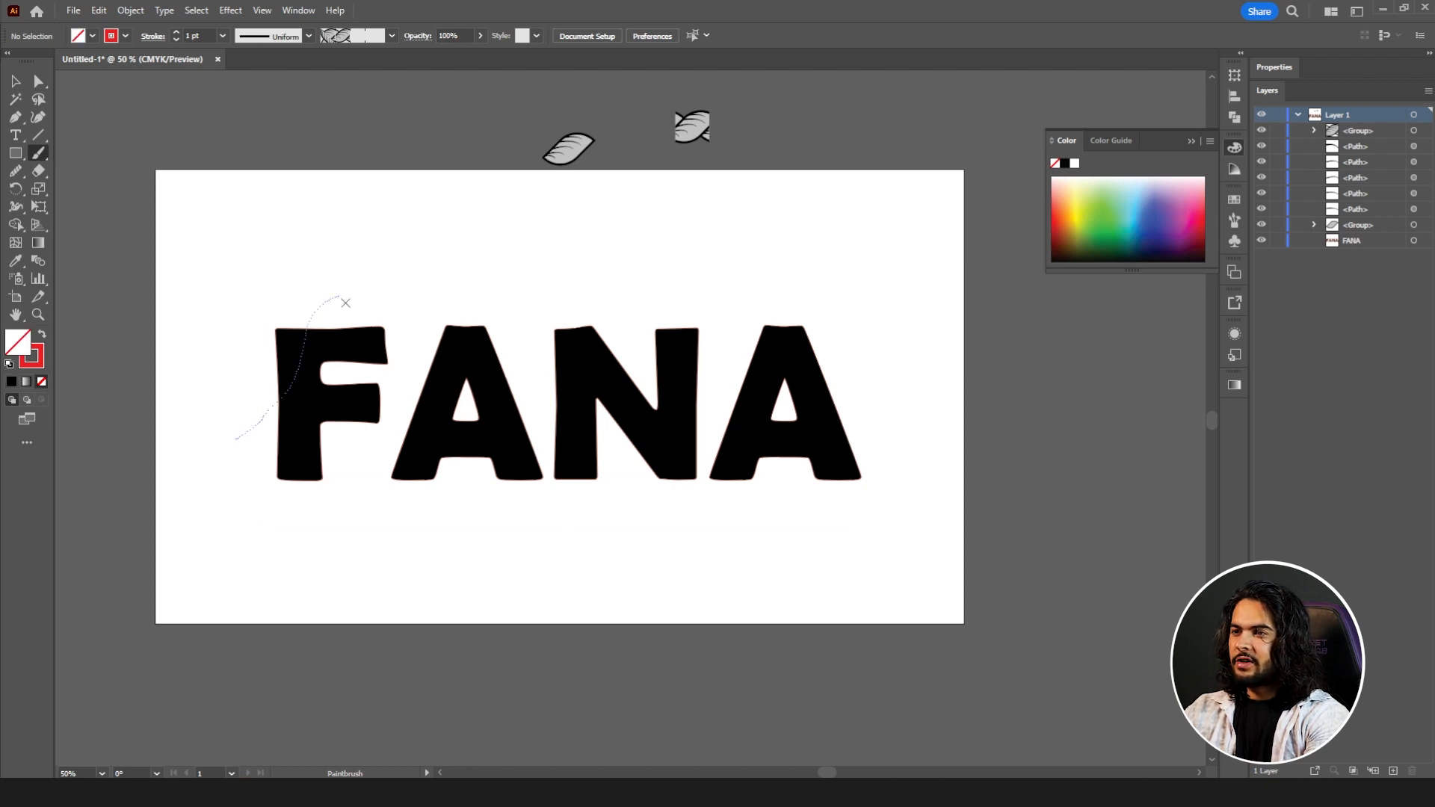
left_click_drag(345, 302, 579, 283)
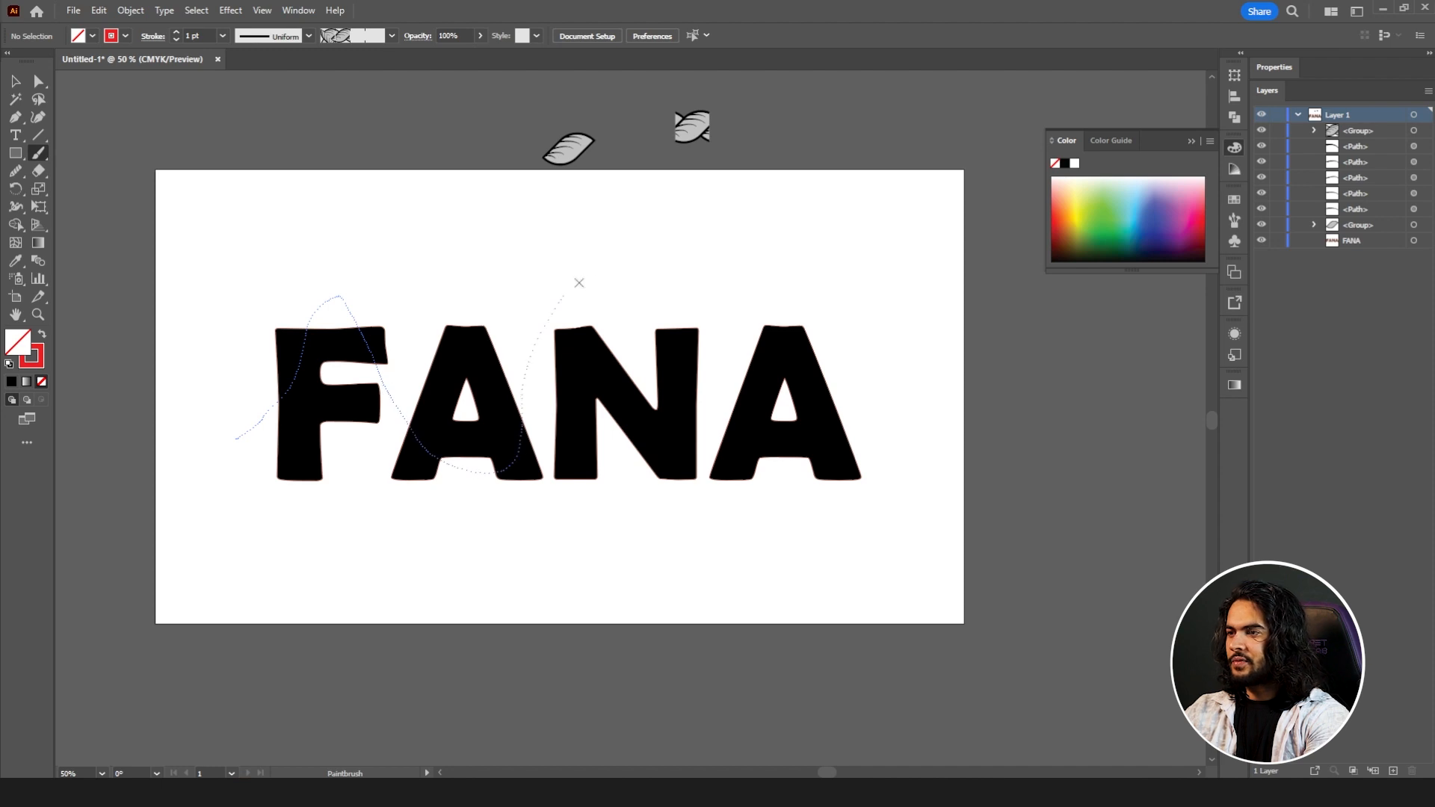
left_click_drag(578, 282, 837, 430)
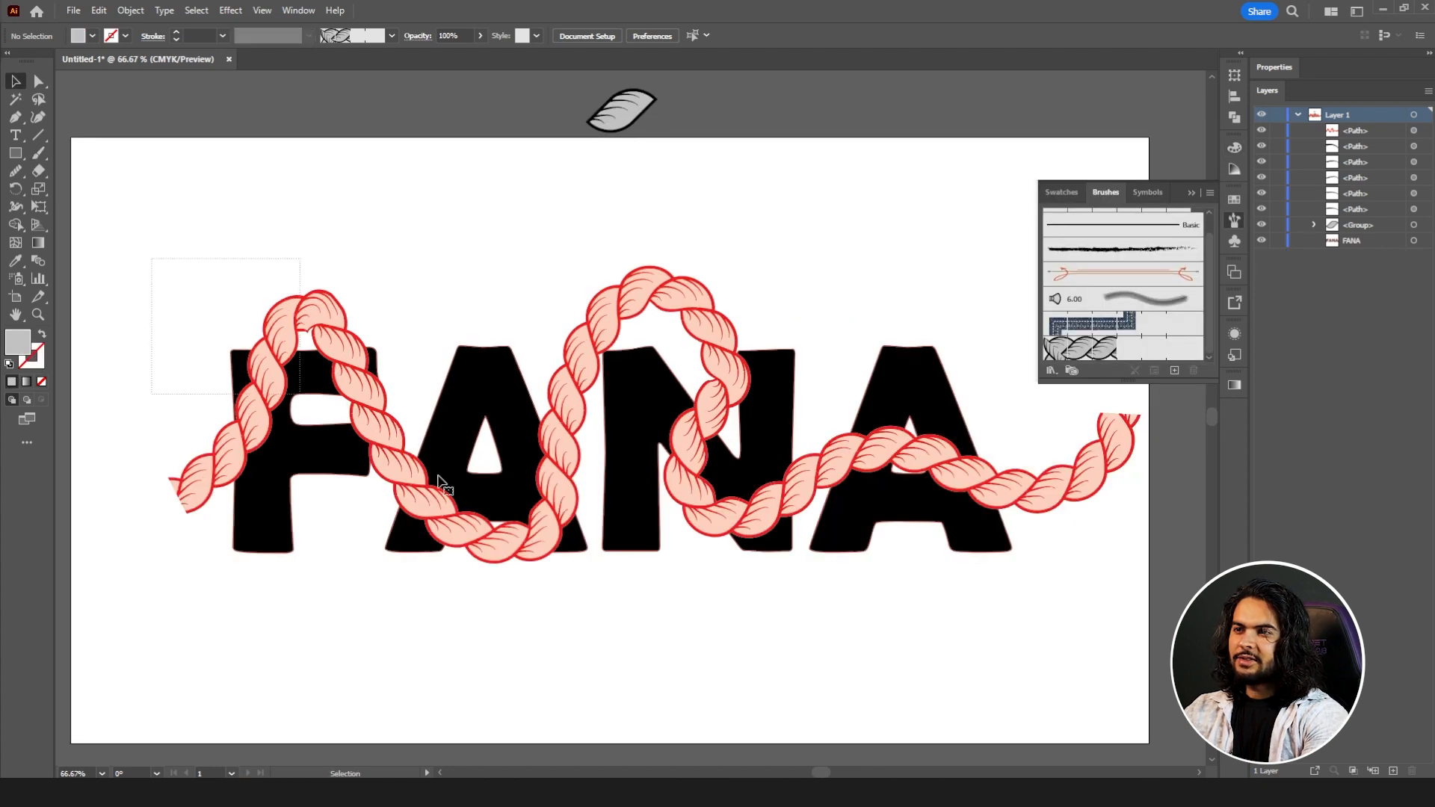
Apply Object > Intertwine > Make to the rope and FANA text, zooming in on the N.
left_click(130, 10)
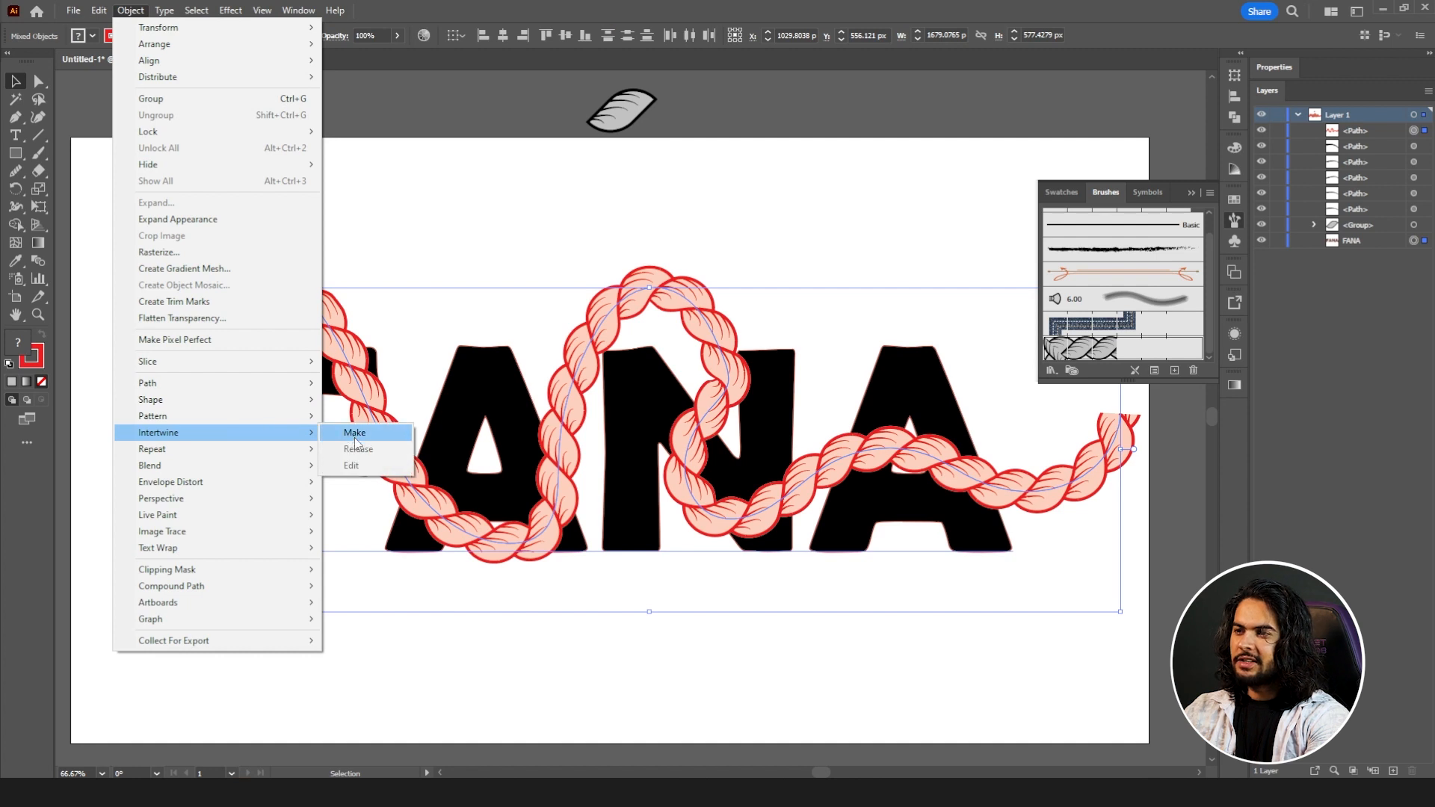
left_click(354, 432)
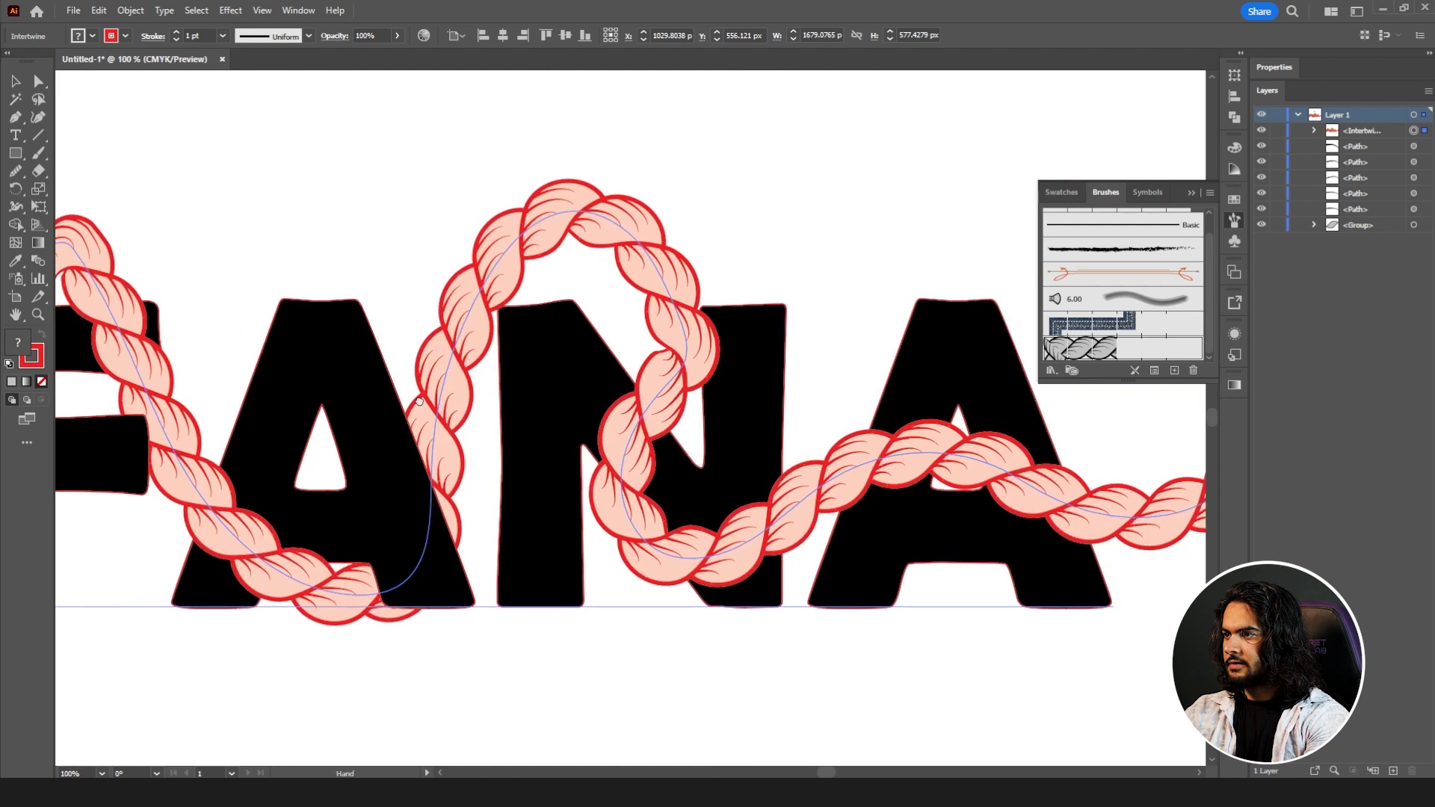
key("ctrl++")
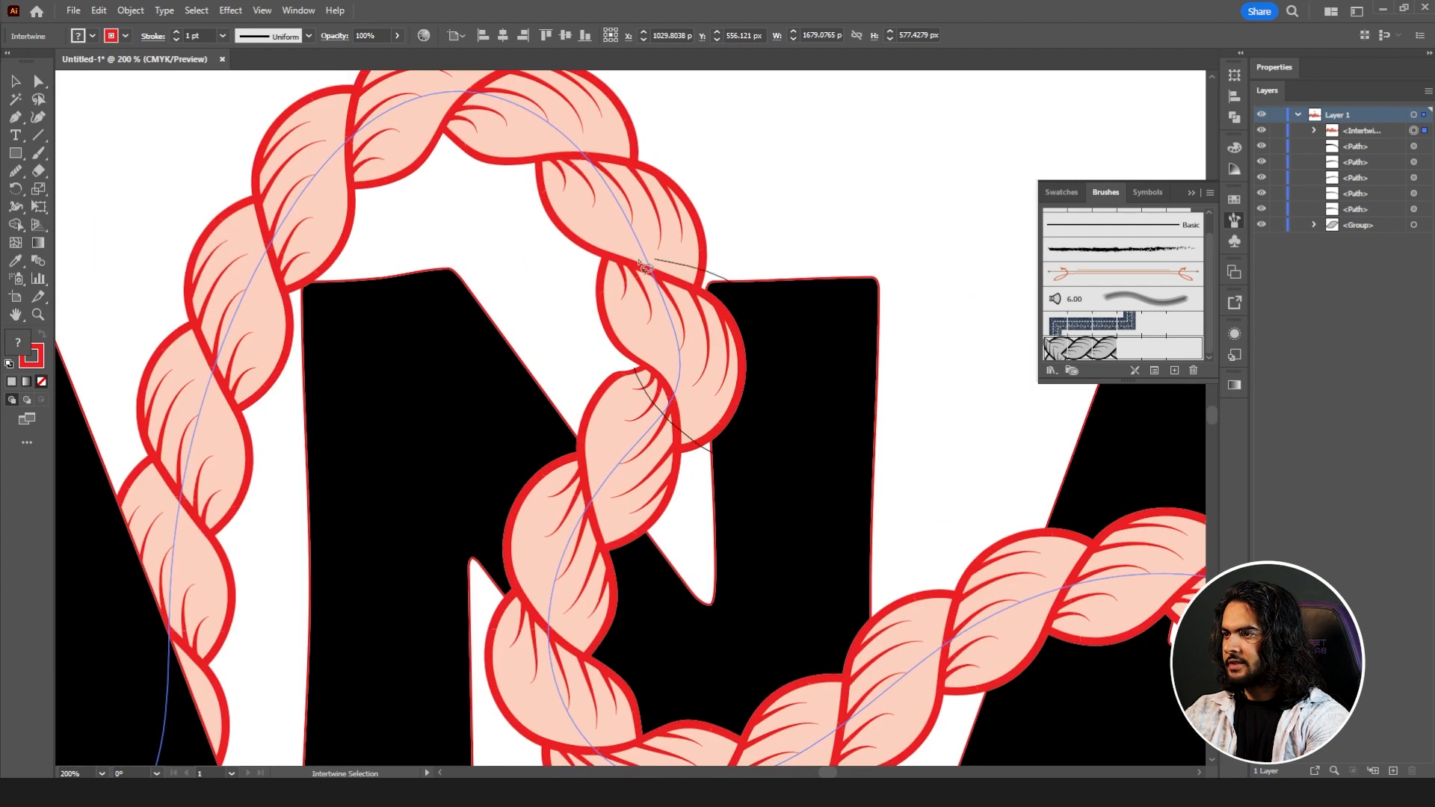